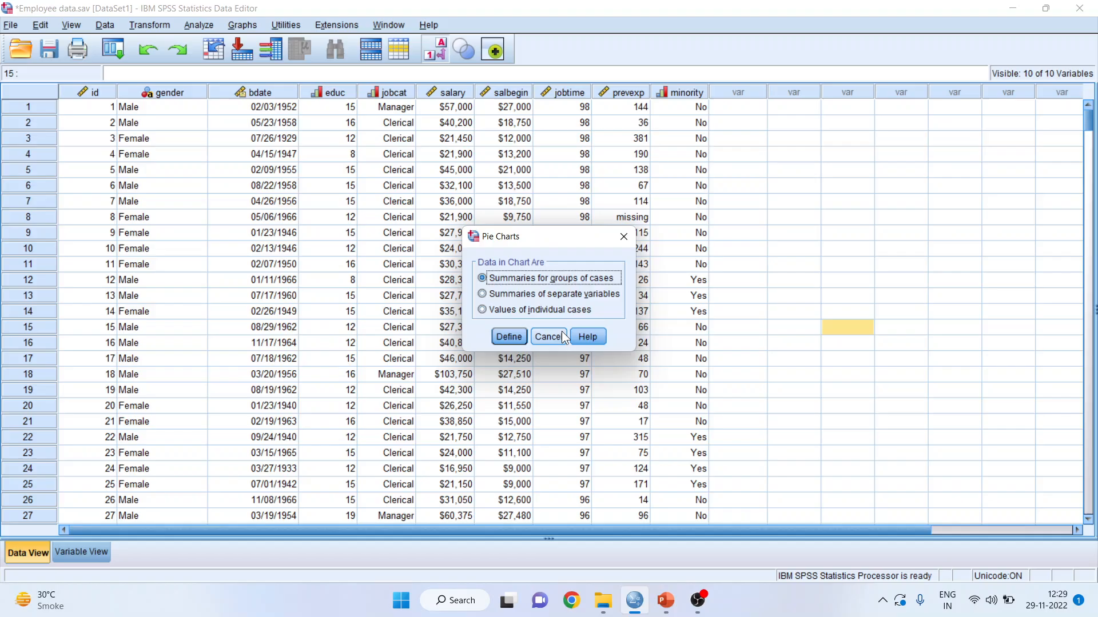
# Step: Start a Legacy Pie chart based on summaries for groups of cases
pyautogui.click(548, 342)
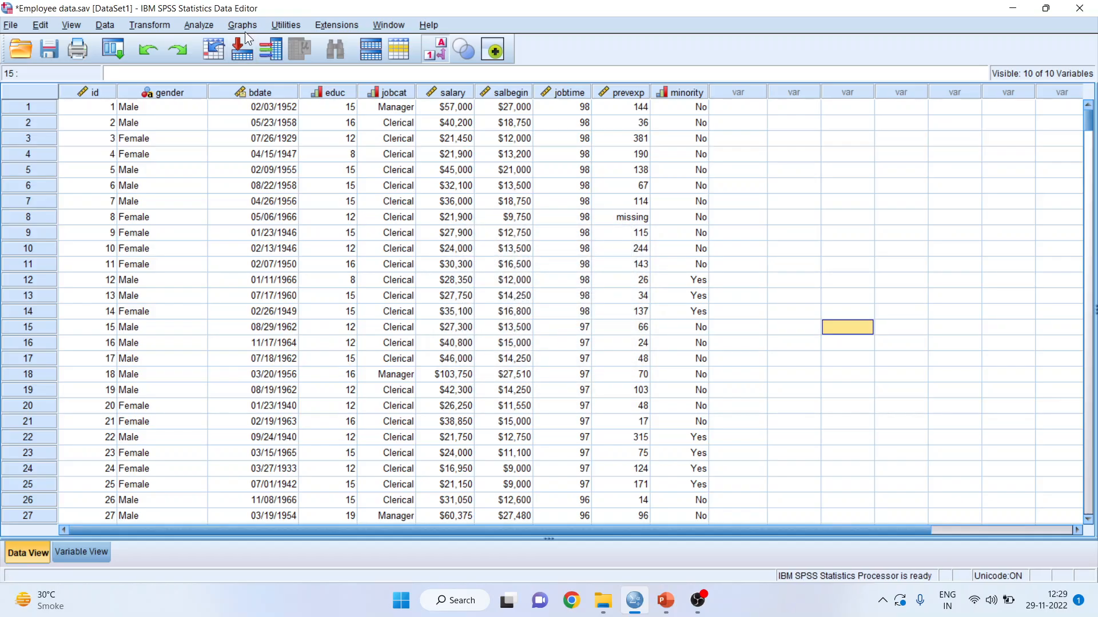
pyautogui.click(241, 24)
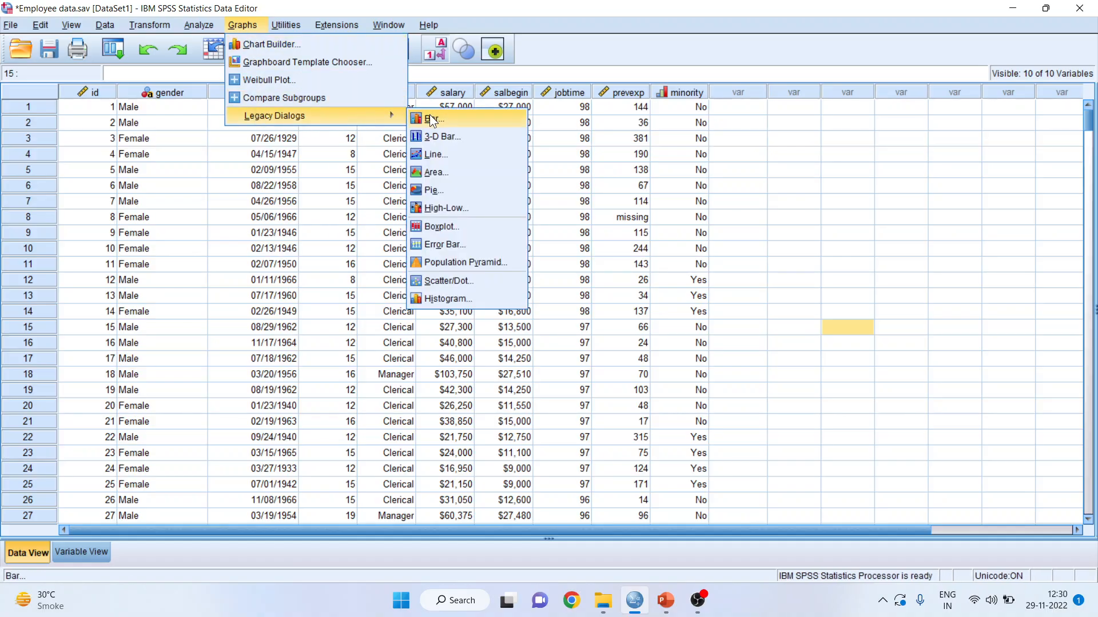
pyautogui.moveTo(450, 192)
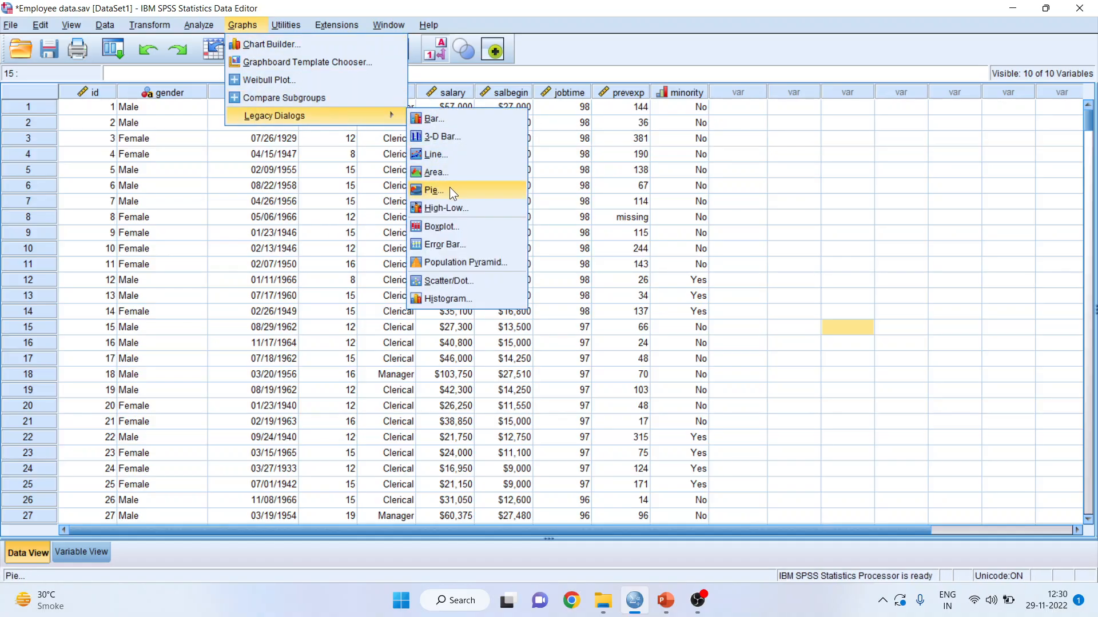
pyautogui.click(432, 190)
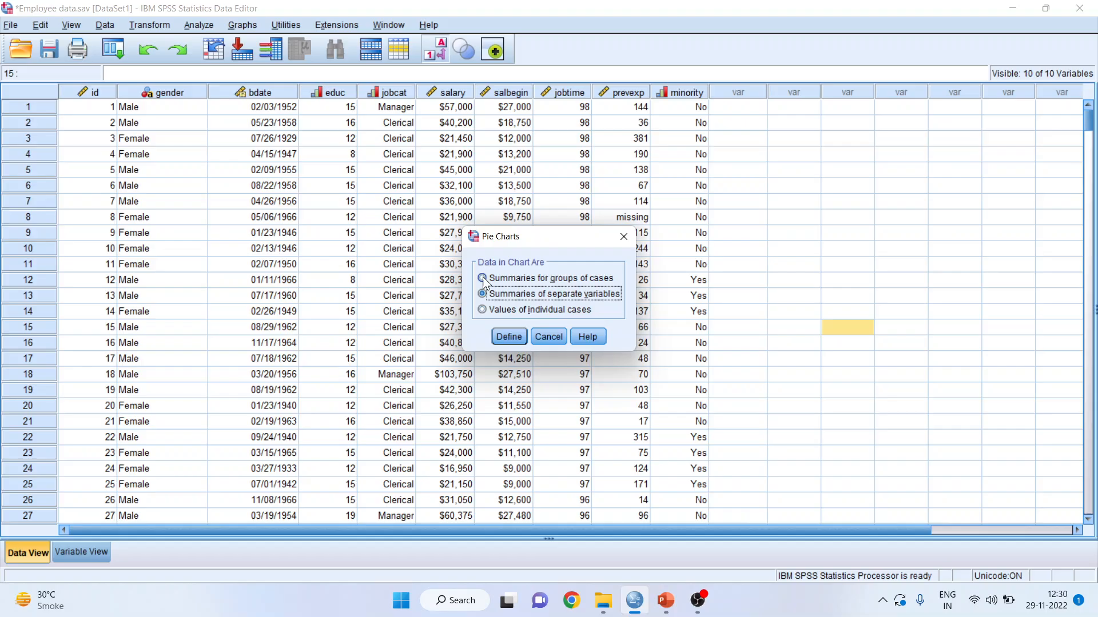
pyautogui.click(481, 278)
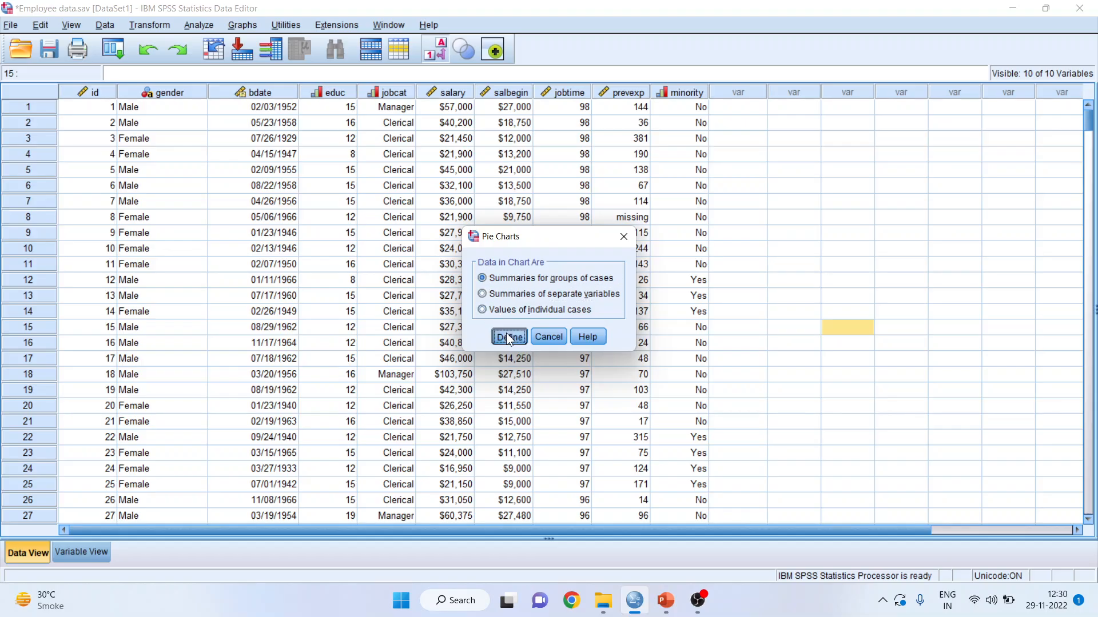
pyautogui.click(508, 337)
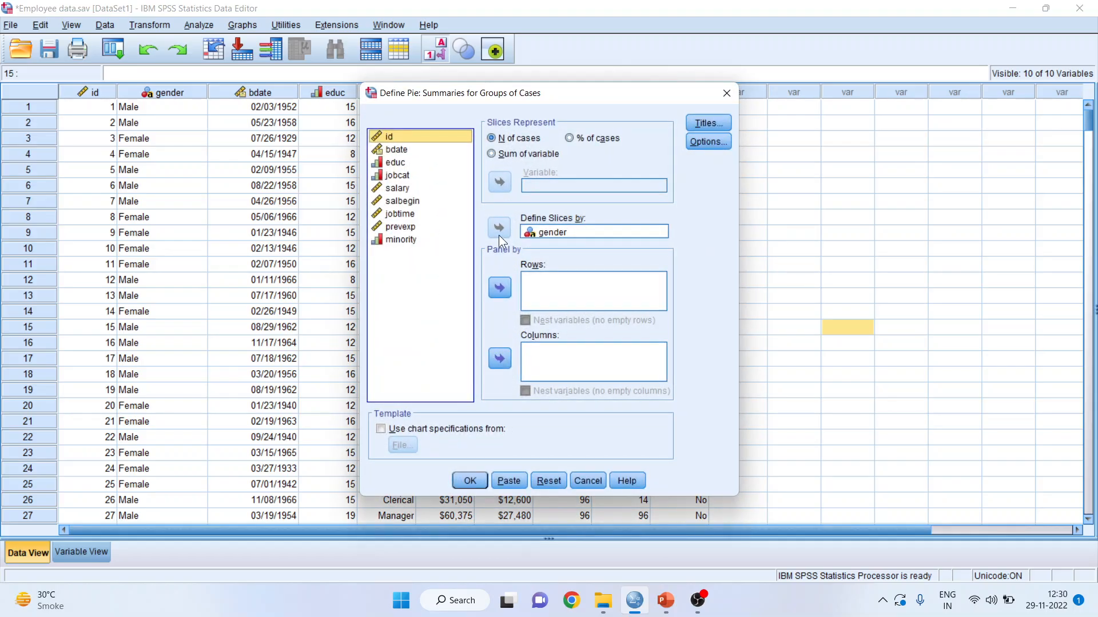
# Step: Reset the dialog, slice the pie by gender and generate the chart
pyautogui.click(548, 480)
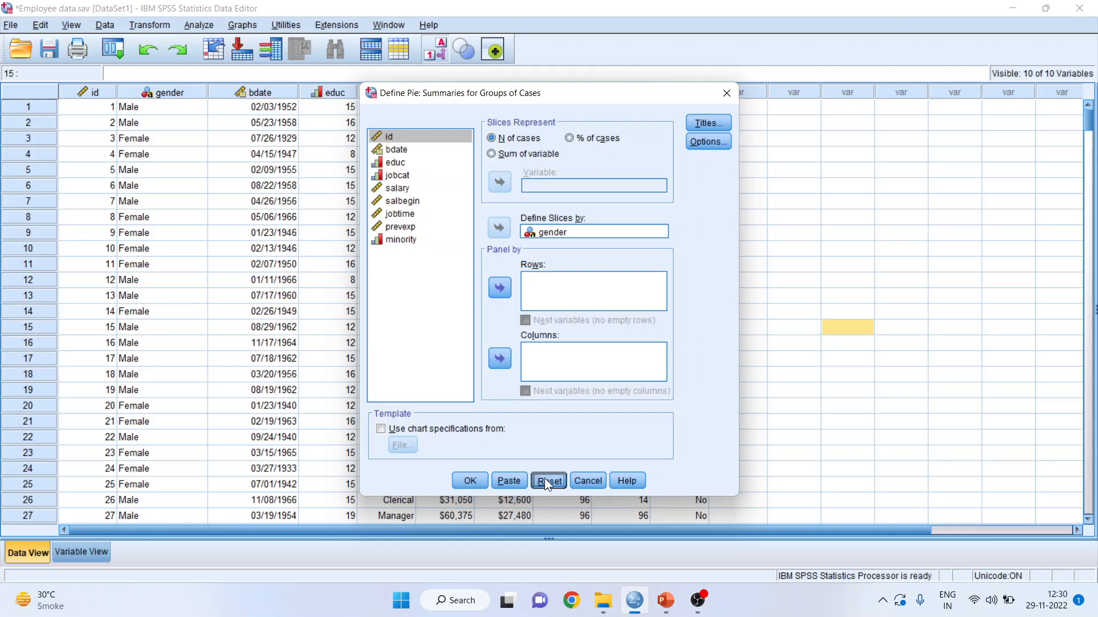
pyautogui.click(547, 480)
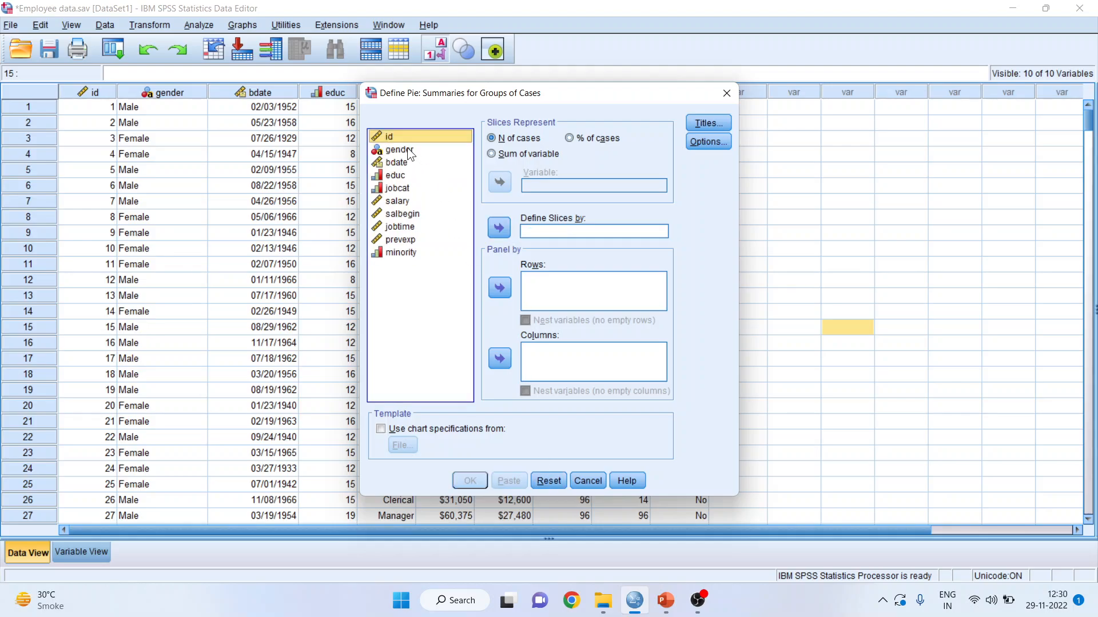
pyautogui.click(499, 229)
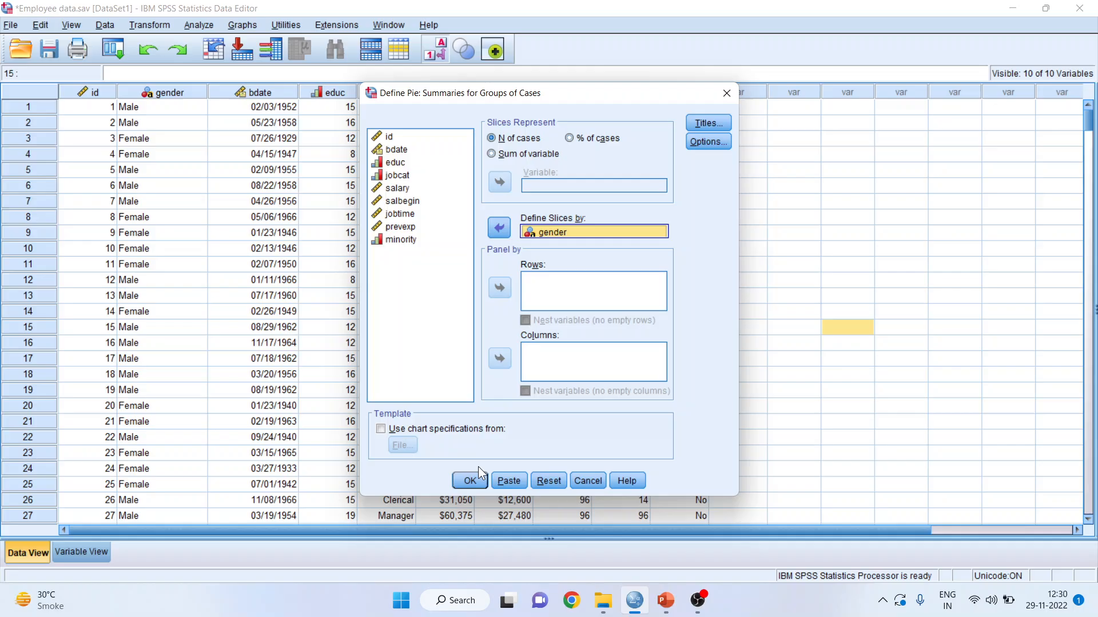
pyautogui.click(470, 480)
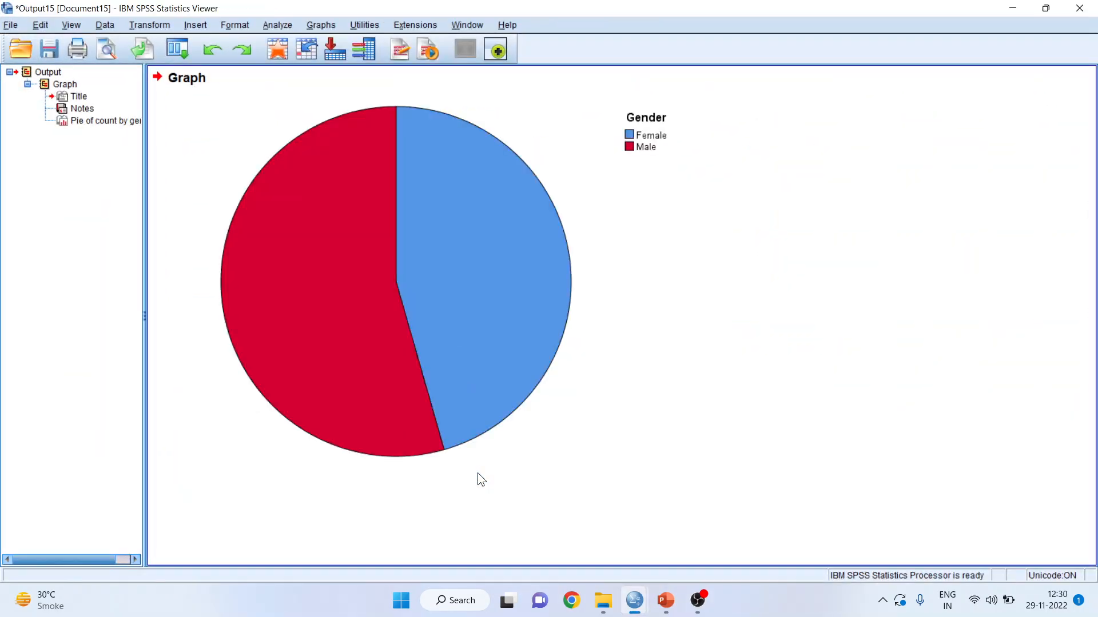
# Step: Show count data labels (216 Female, 258 Male) on the gender pie in the Chart Editor
pyautogui.doubleClick(396, 280)
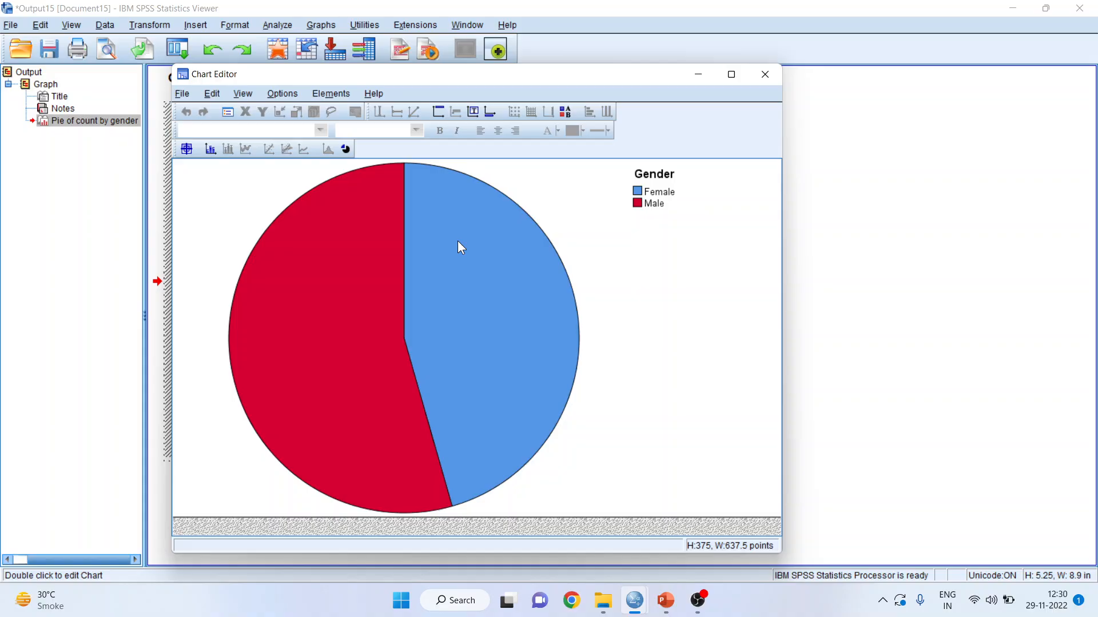
pyautogui.moveTo(212, 148)
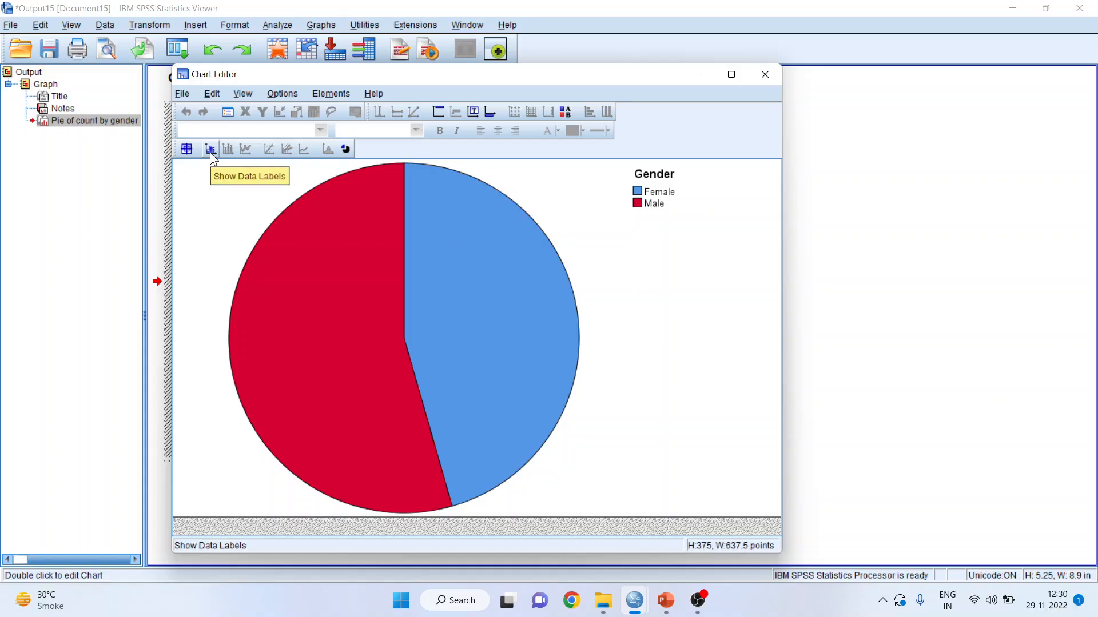
pyautogui.click(211, 148)
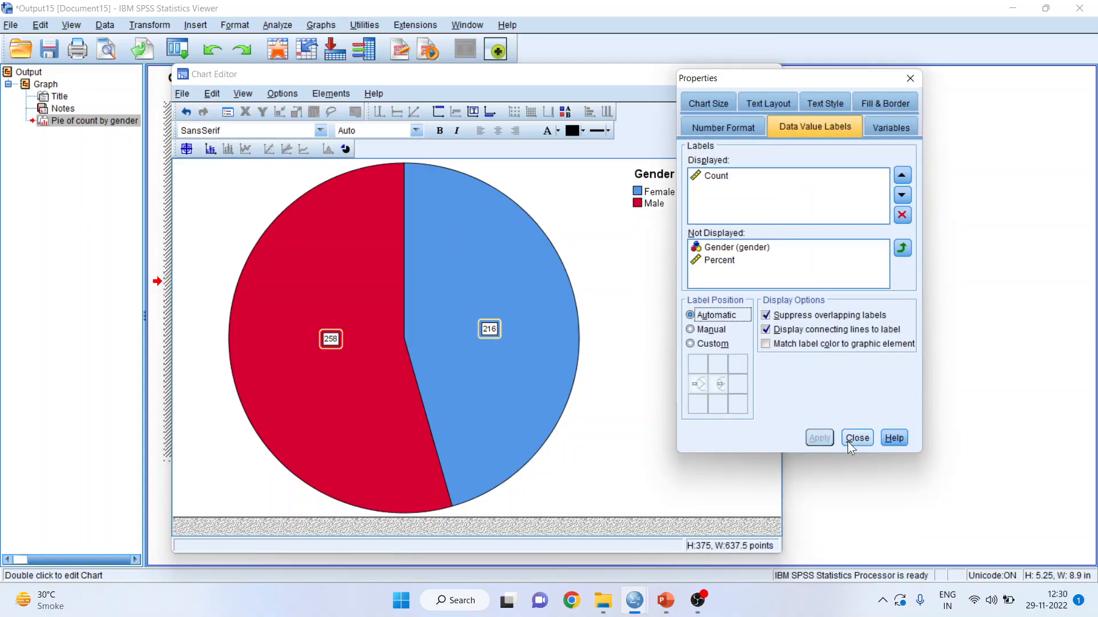
pyautogui.click(856, 438)
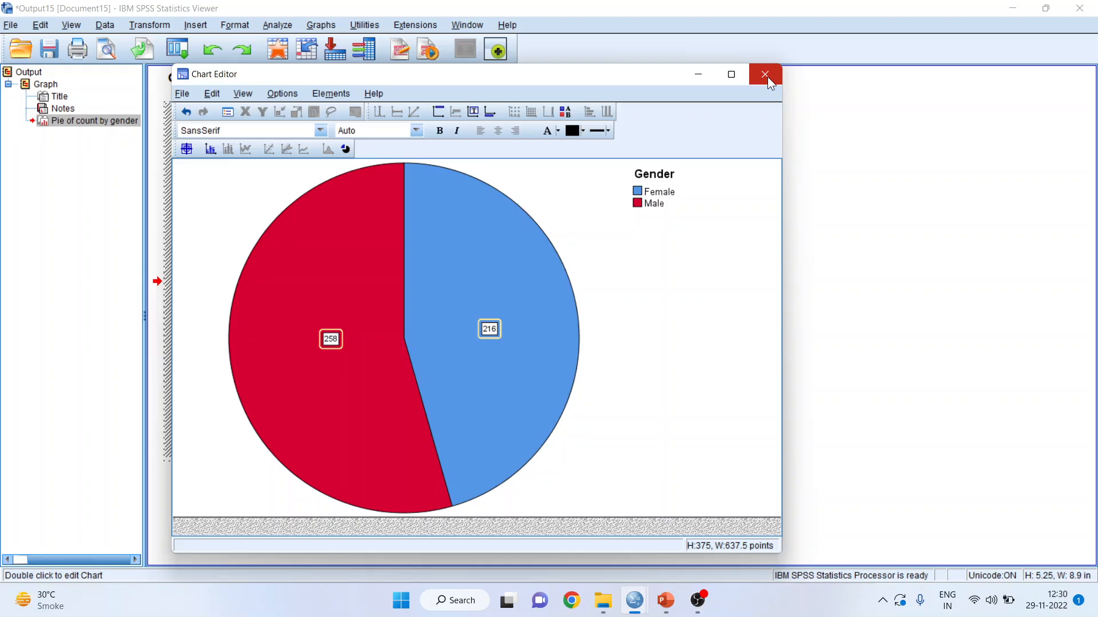
pyautogui.click(765, 74)
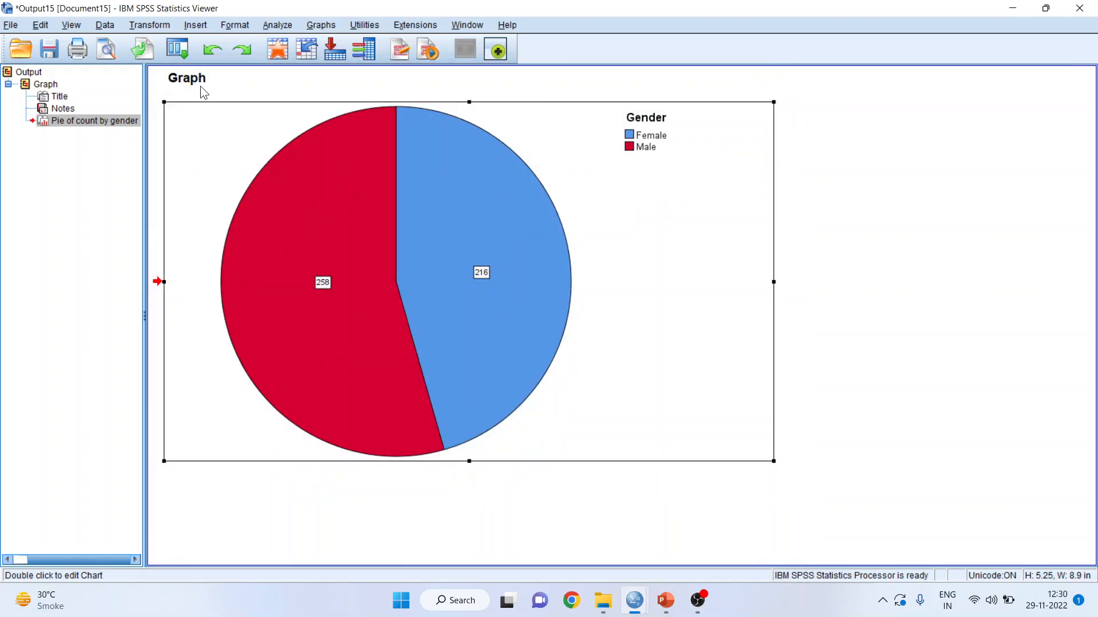
# Step: Recall the grouped pie dialog and regenerate the gender pie as % of cases
pyautogui.click(176, 50)
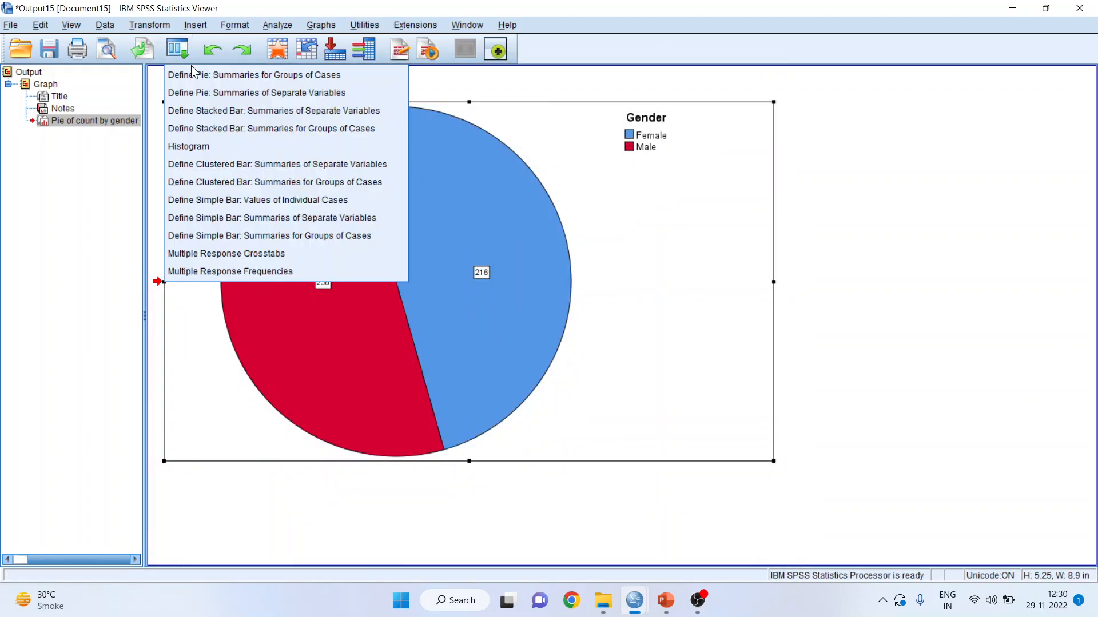
pyautogui.moveTo(258, 75)
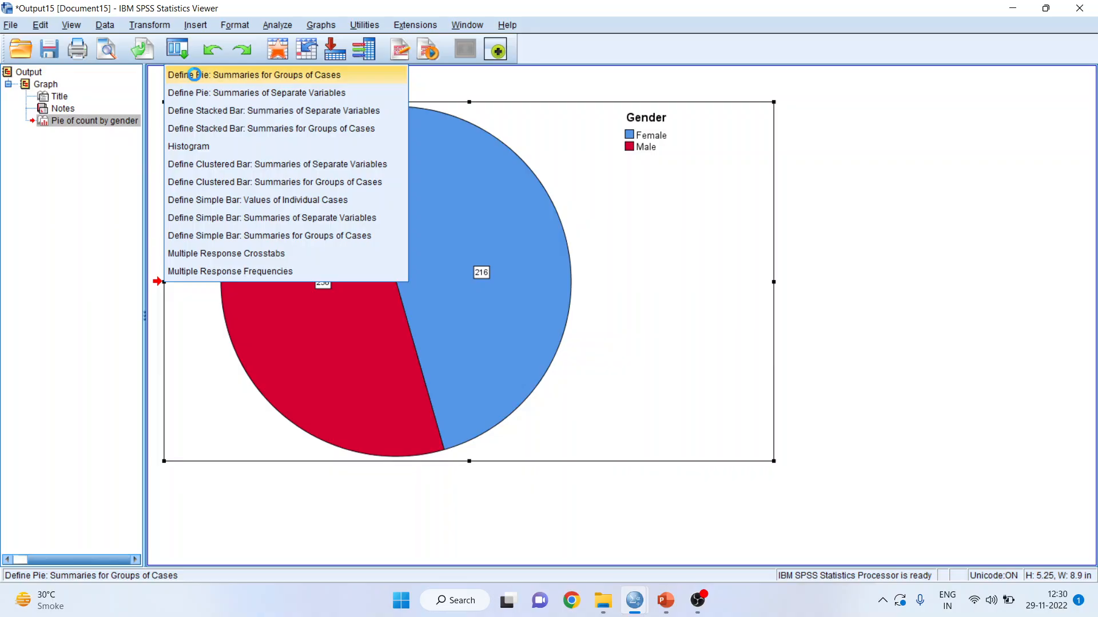
pyautogui.click(251, 75)
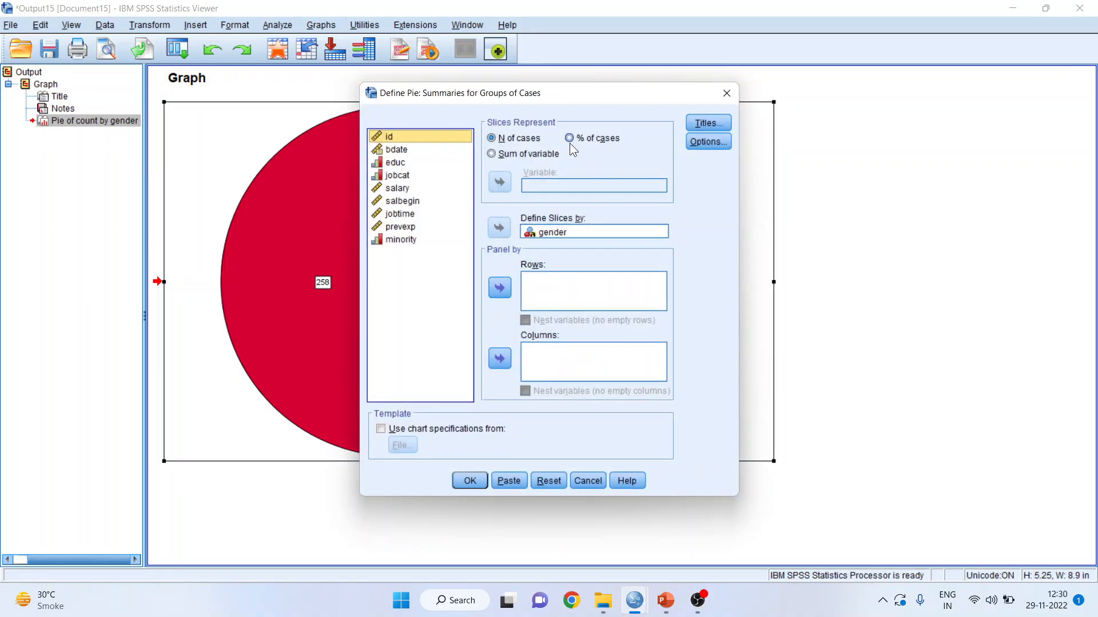
pyautogui.click(569, 139)
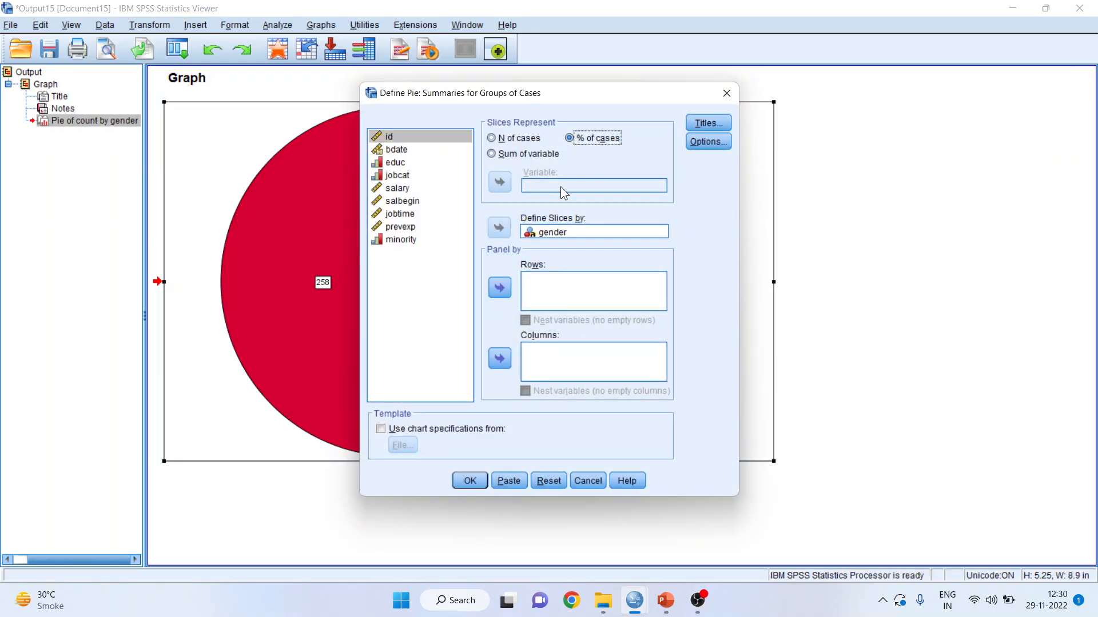
pyautogui.click(469, 480)
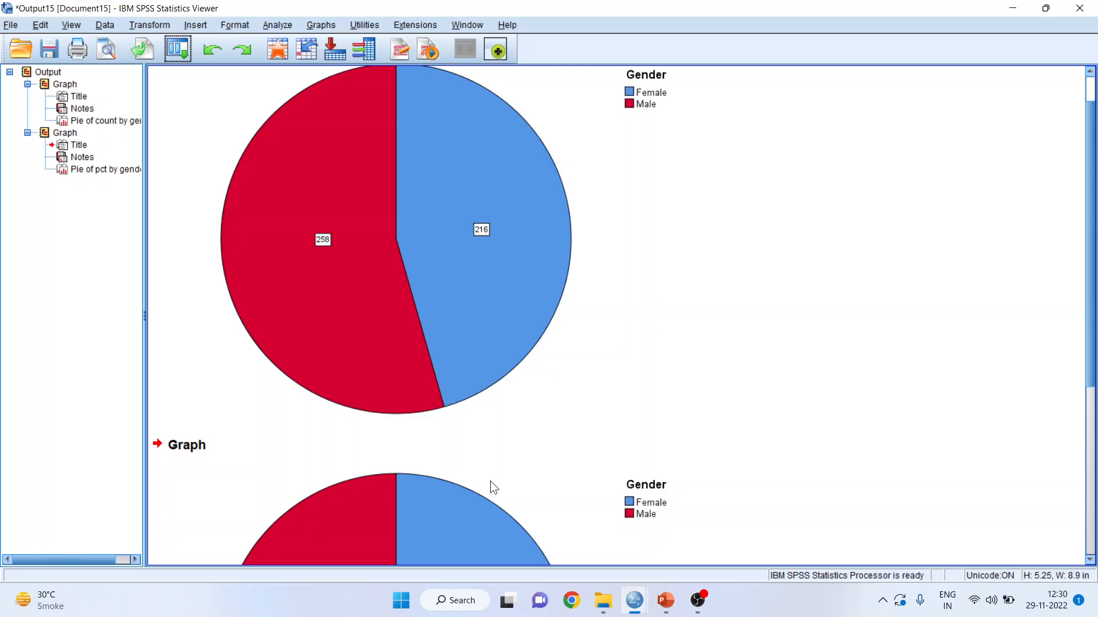
pyautogui.scroll(-3)
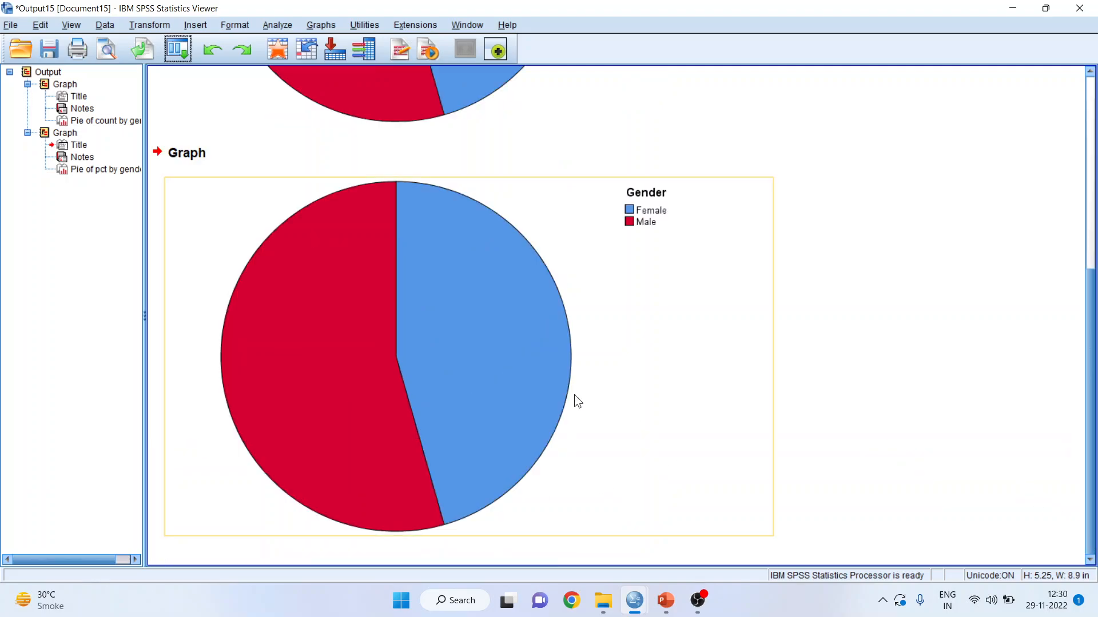
# Step: Show percentage labels (54.43% Male, 45.57% Female) at a custom position outside the slices
pyautogui.doubleClick(469, 353)
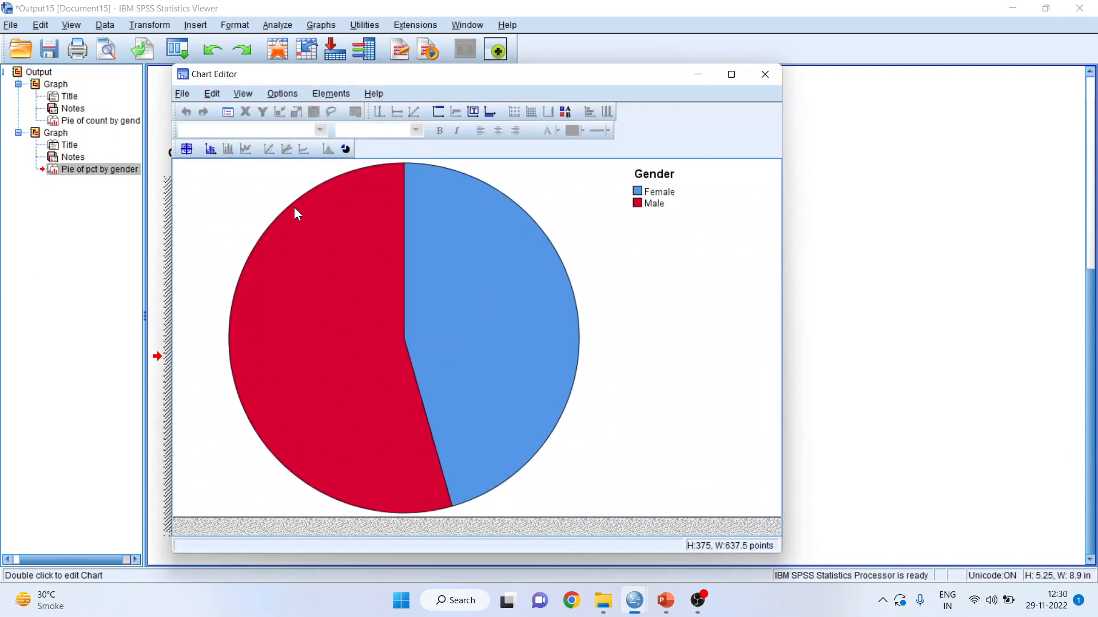
pyautogui.click(210, 149)
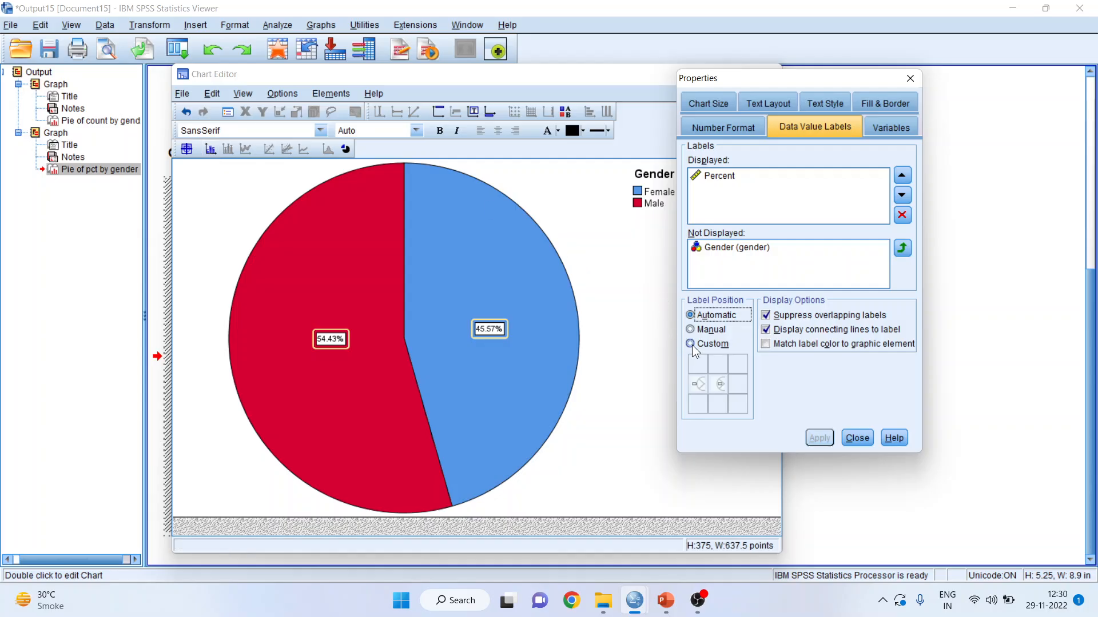
pyautogui.click(691, 345)
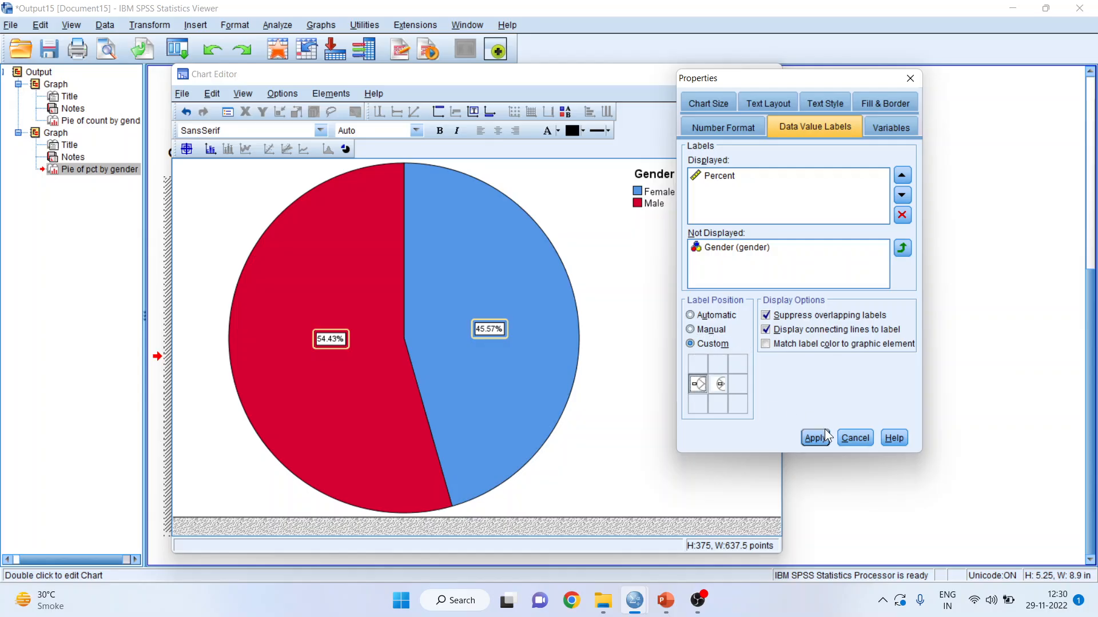
pyautogui.click(815, 438)
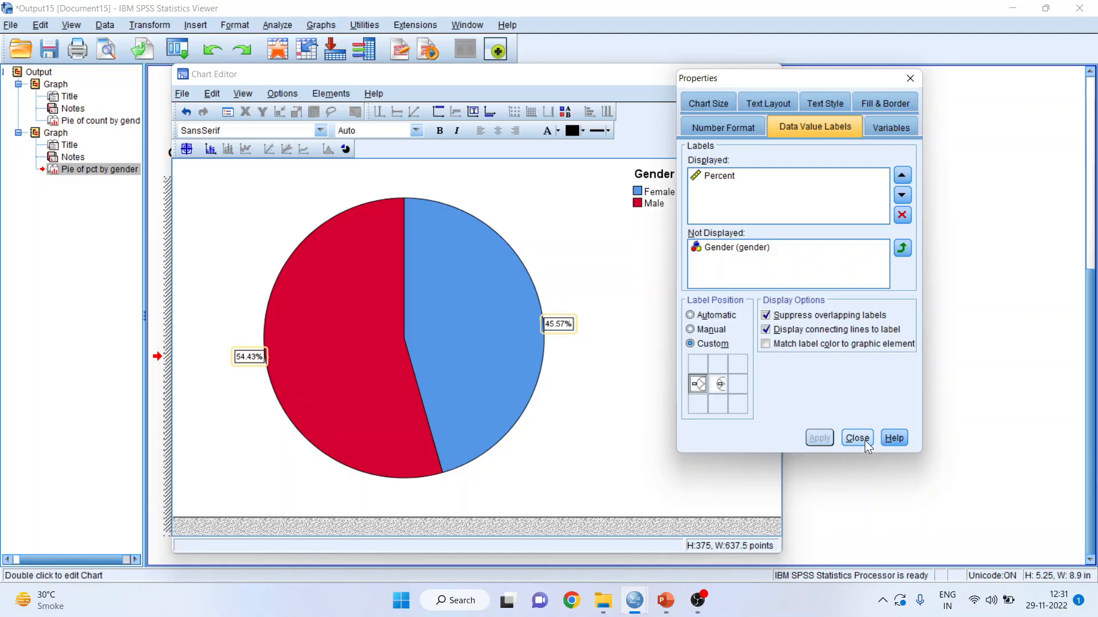
pyautogui.click(856, 438)
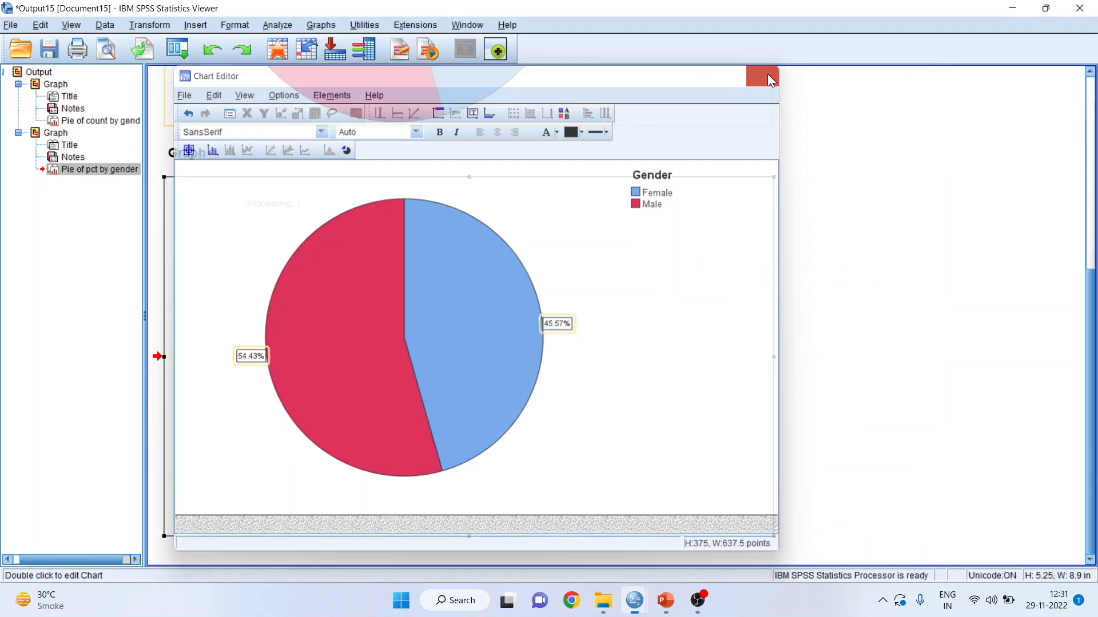
pyautogui.click(768, 79)
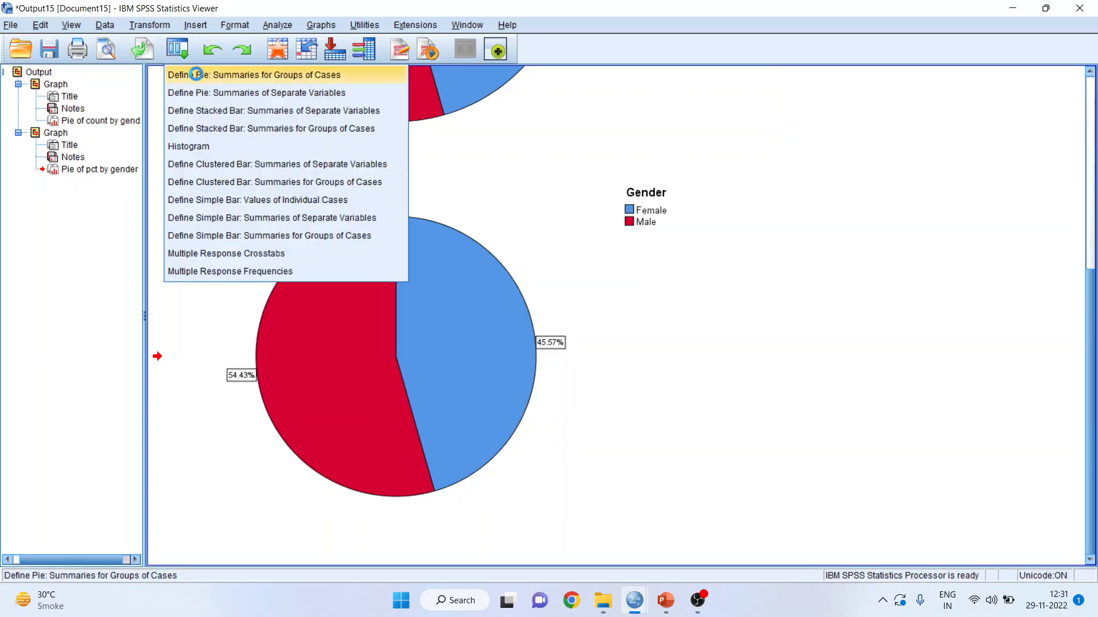
# Step: Panel the gender percentage pie into rows by jobcat and select the new chart
pyautogui.click(254, 76)
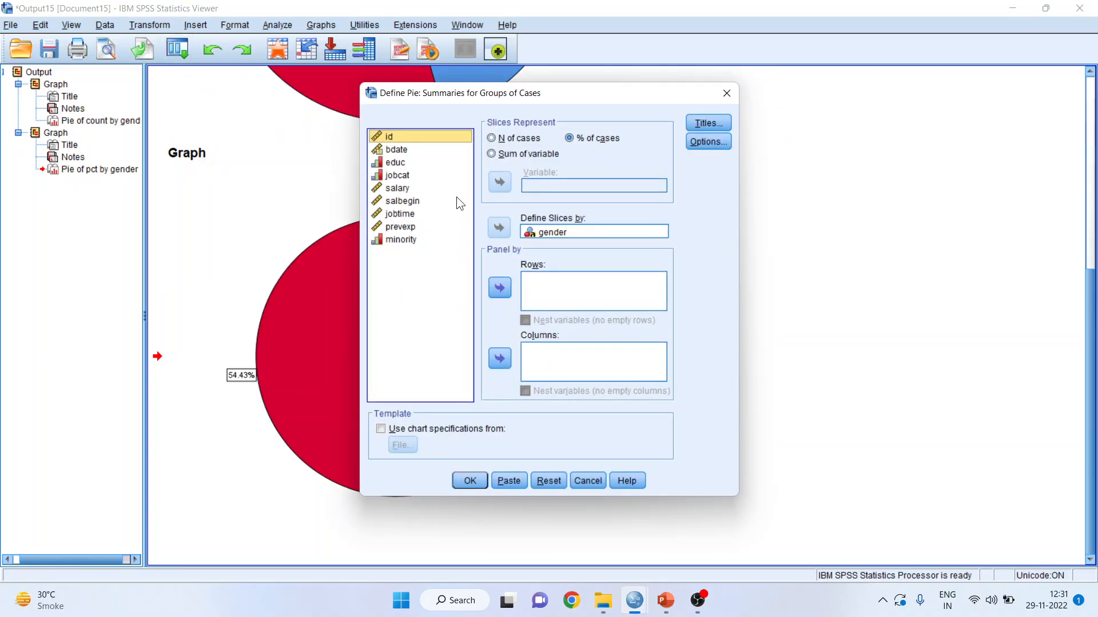
pyautogui.click(397, 175)
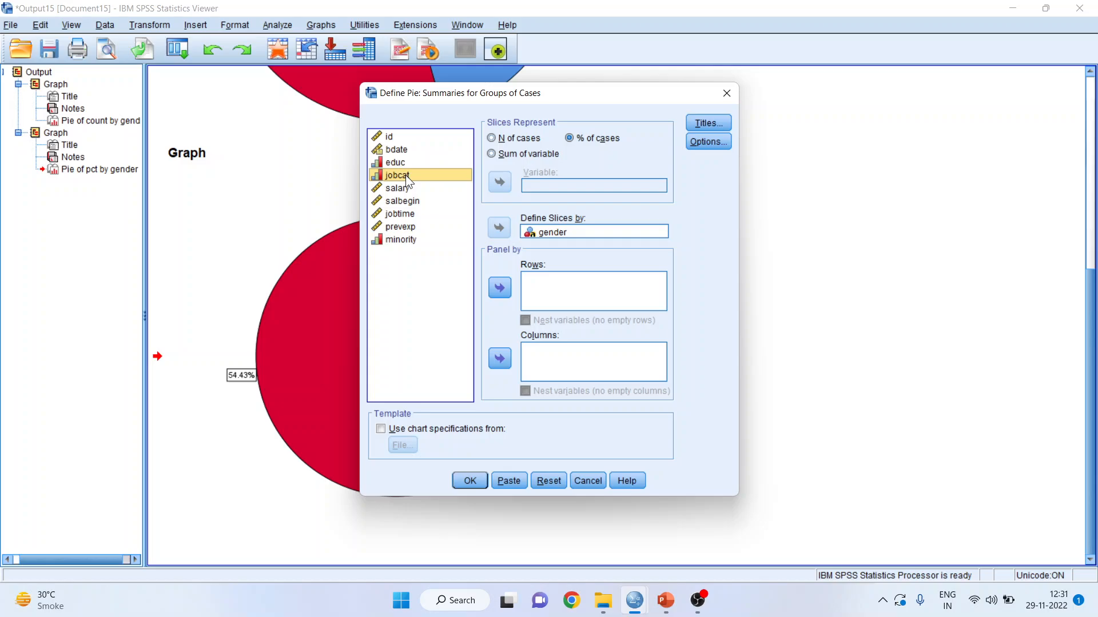
pyautogui.click(500, 289)
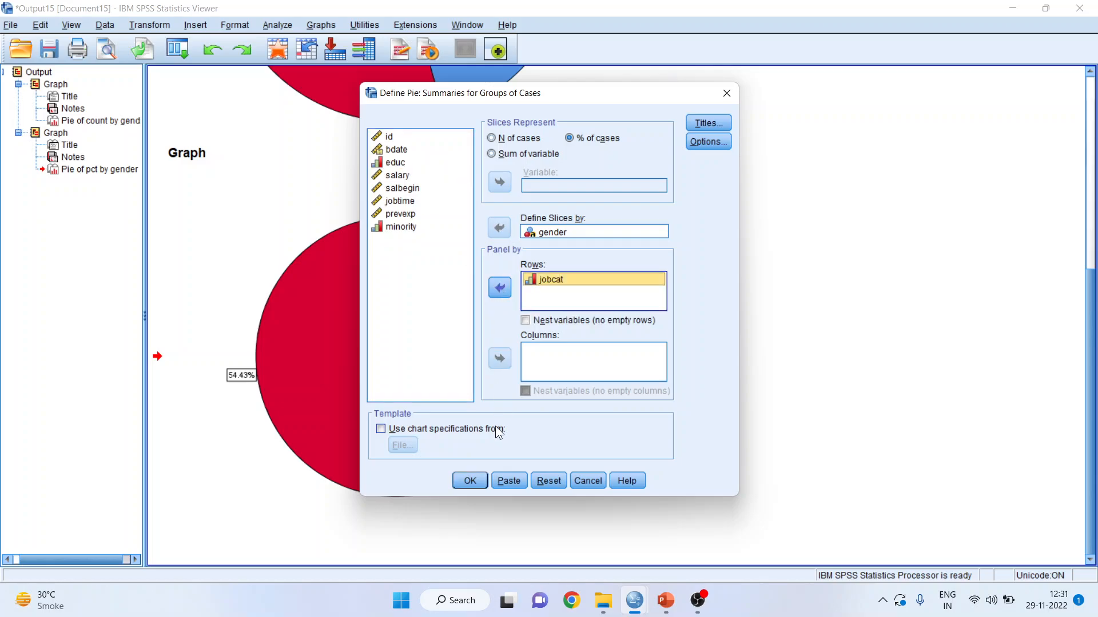
pyautogui.click(468, 480)
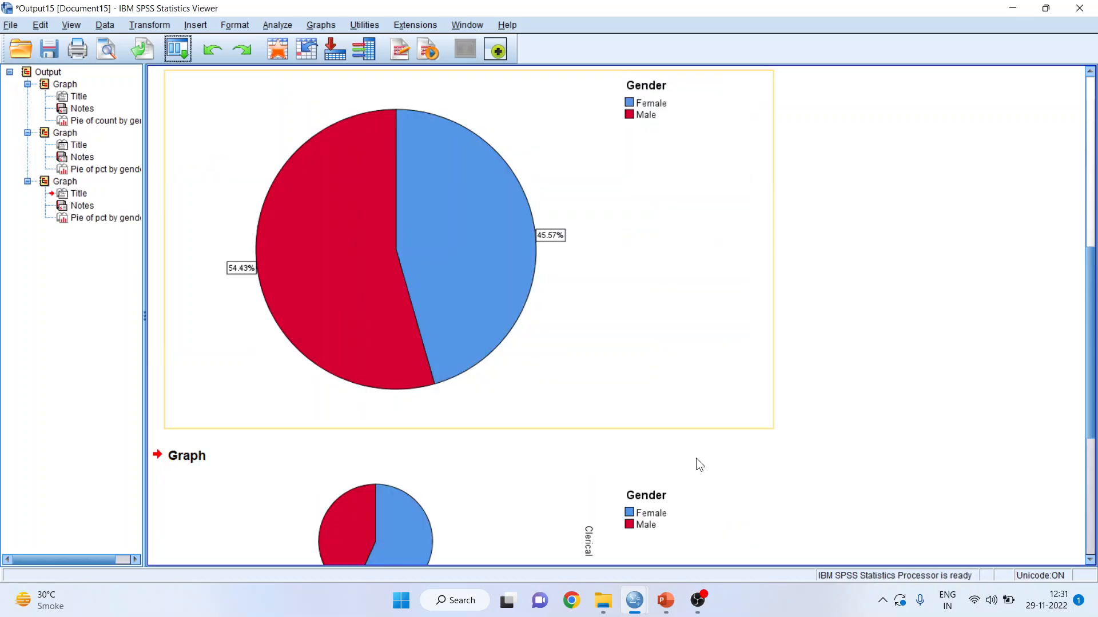
pyautogui.scroll(-3)
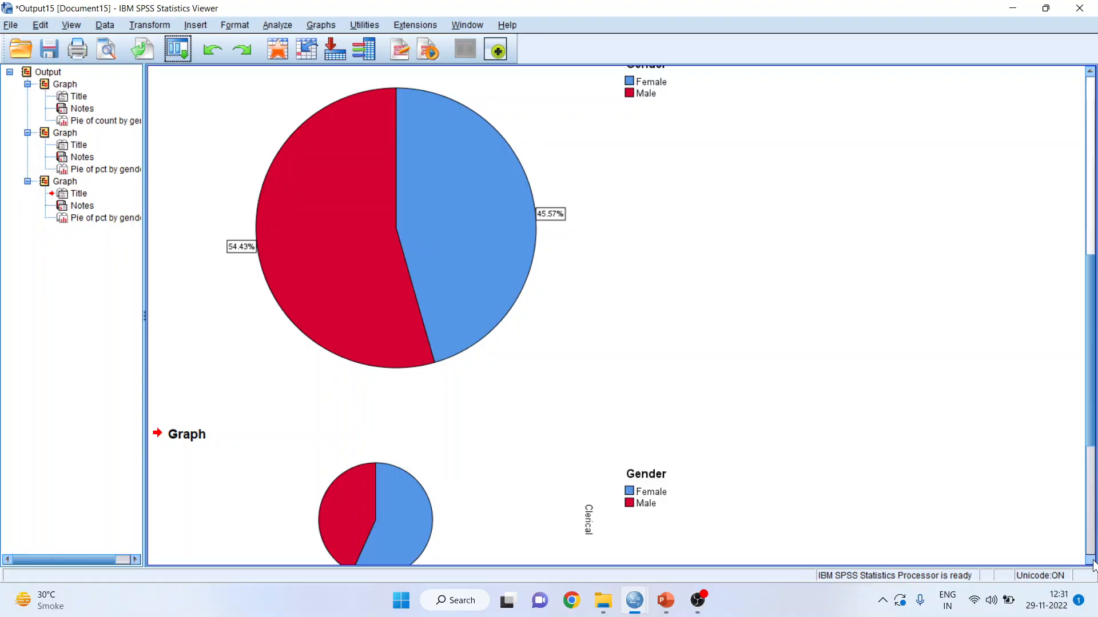
pyautogui.scroll(-3)
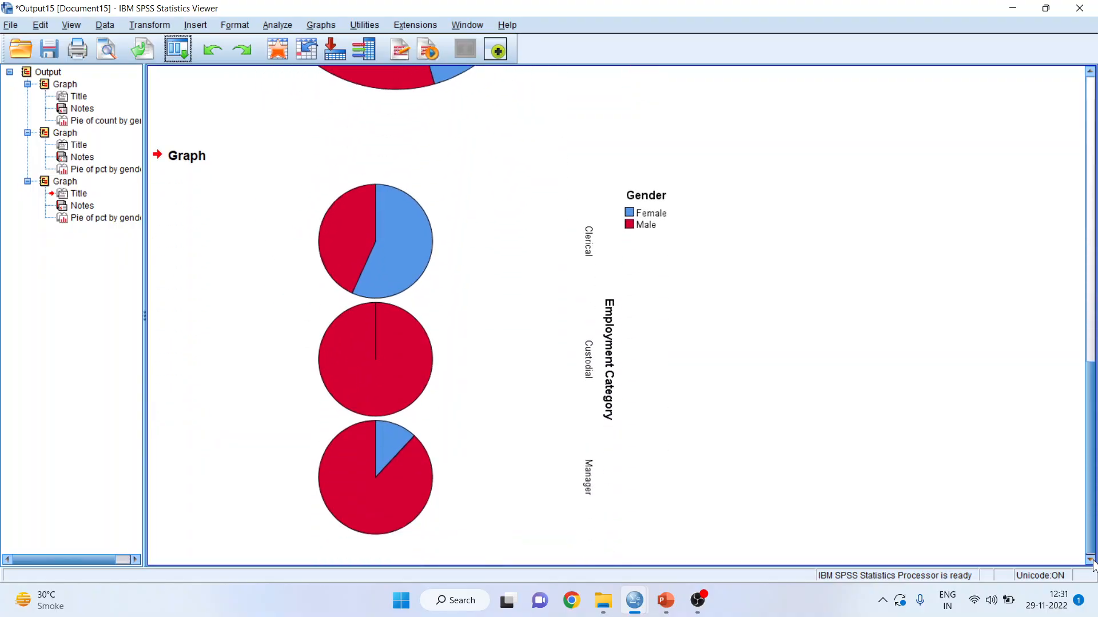
pyautogui.click(469, 358)
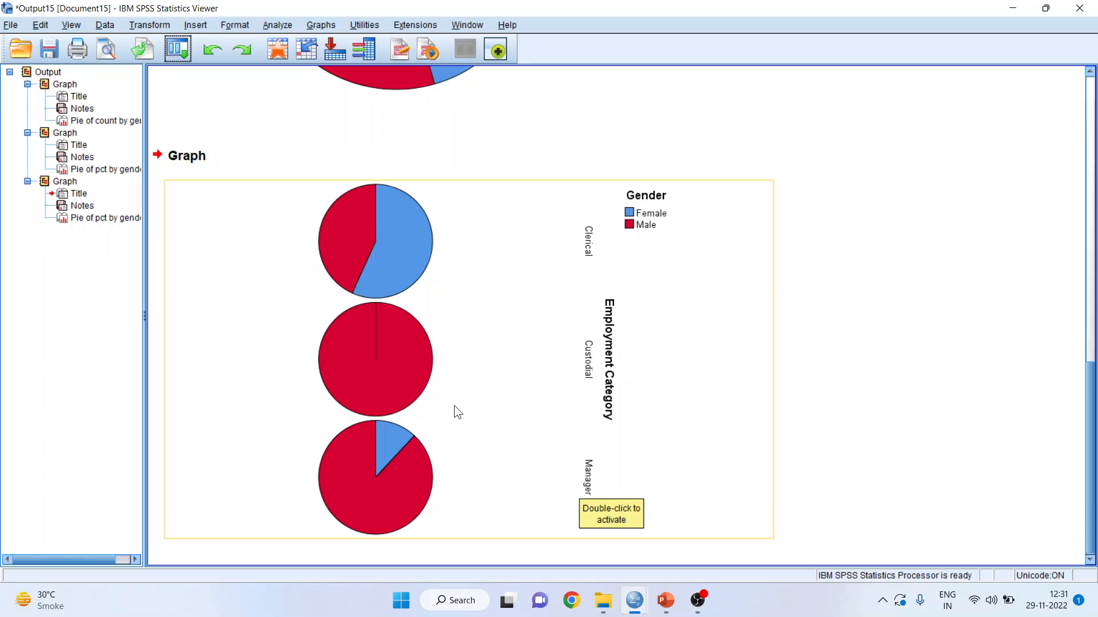
# Step: Show percentage data labels on the Clerical, Custodial and Manager gender pies
pyautogui.doubleClick(375, 356)
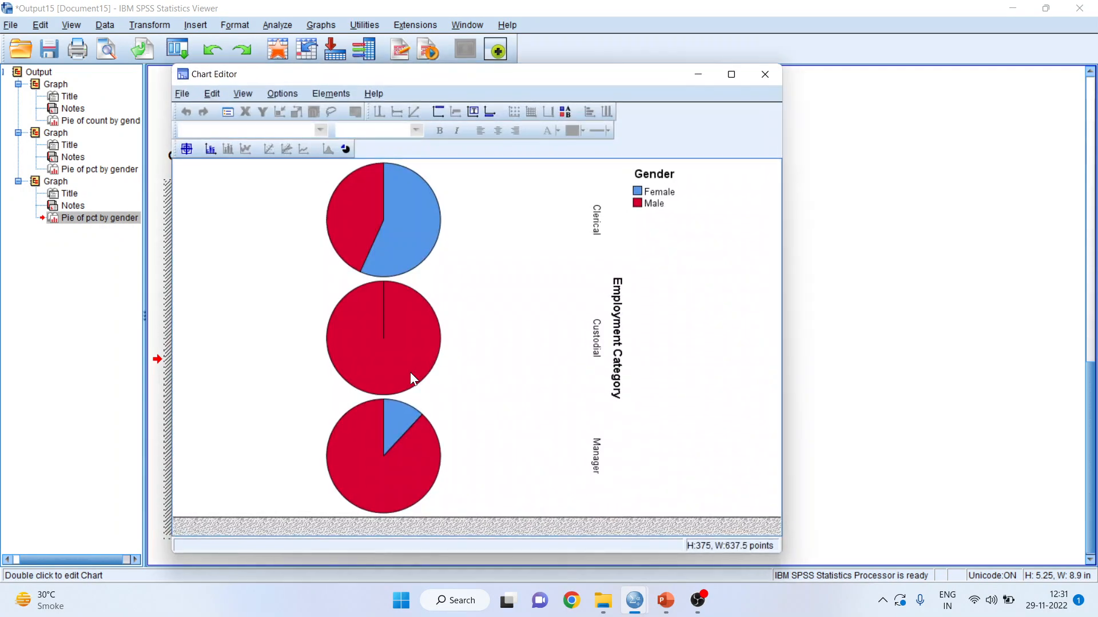
pyautogui.click(210, 148)
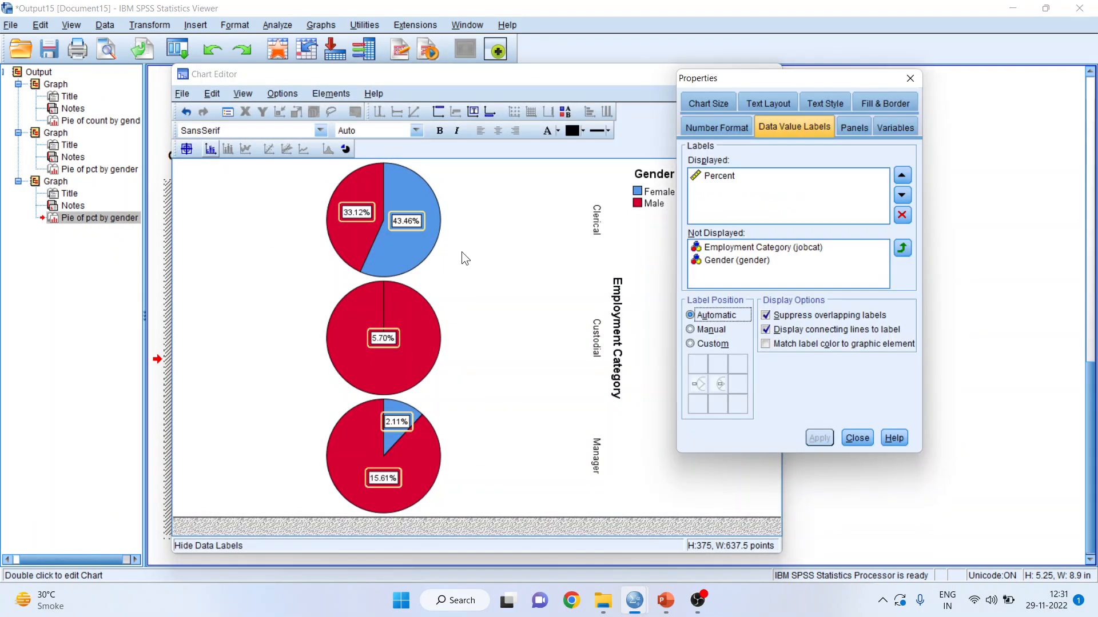
pyautogui.click(857, 438)
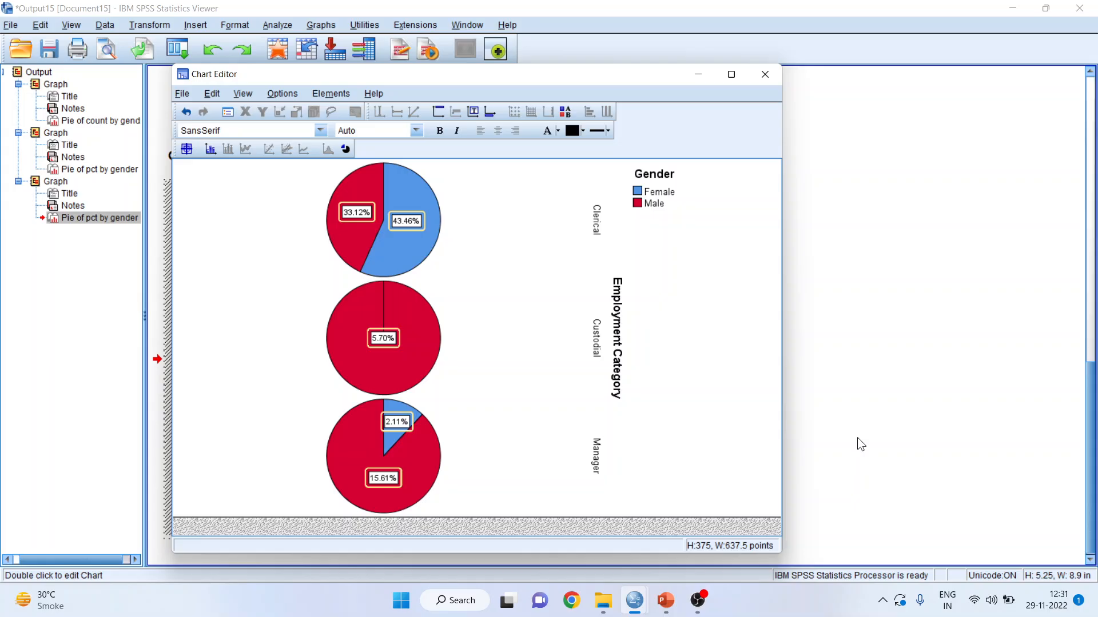
pyautogui.click(764, 73)
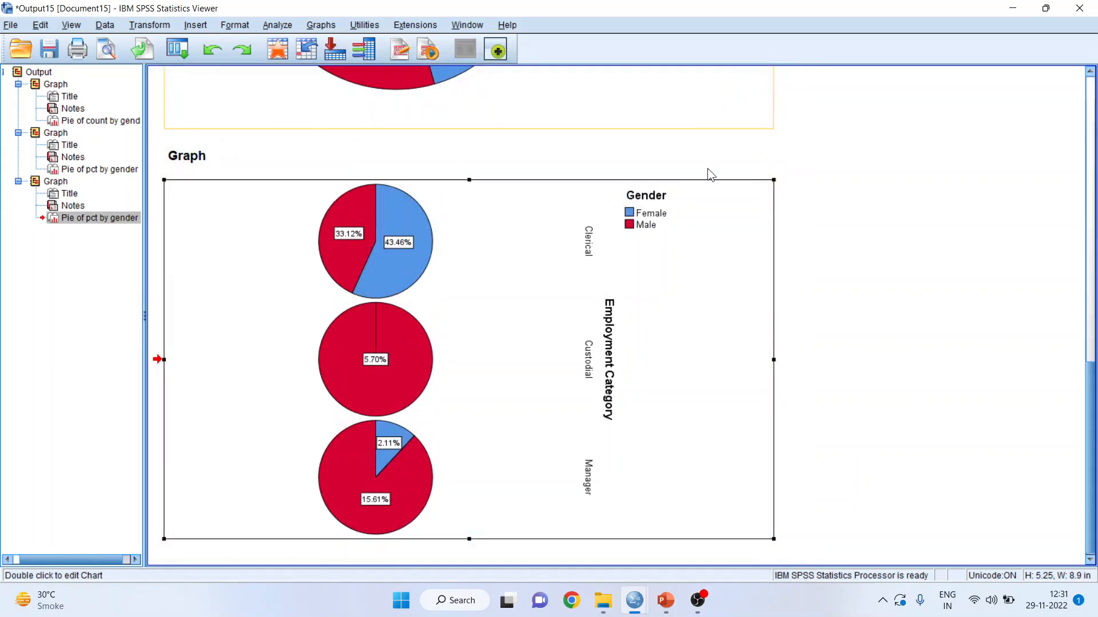
pyautogui.moveTo(461, 254)
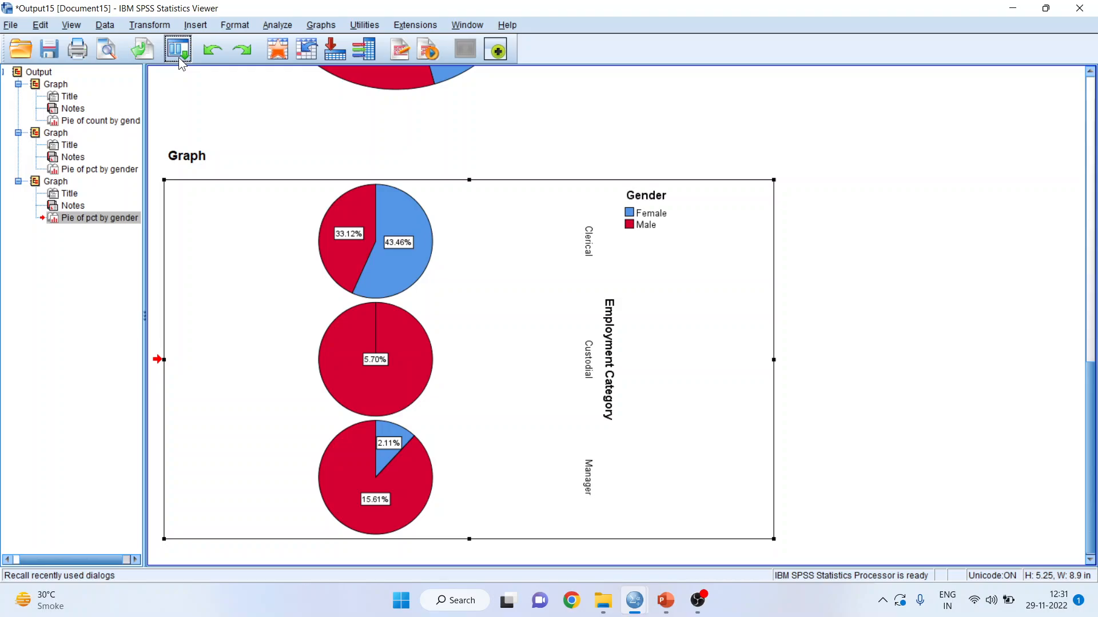
# Step: Add minority as the column panel variable alongside jobcat rows and generate the chart
pyautogui.click(178, 48)
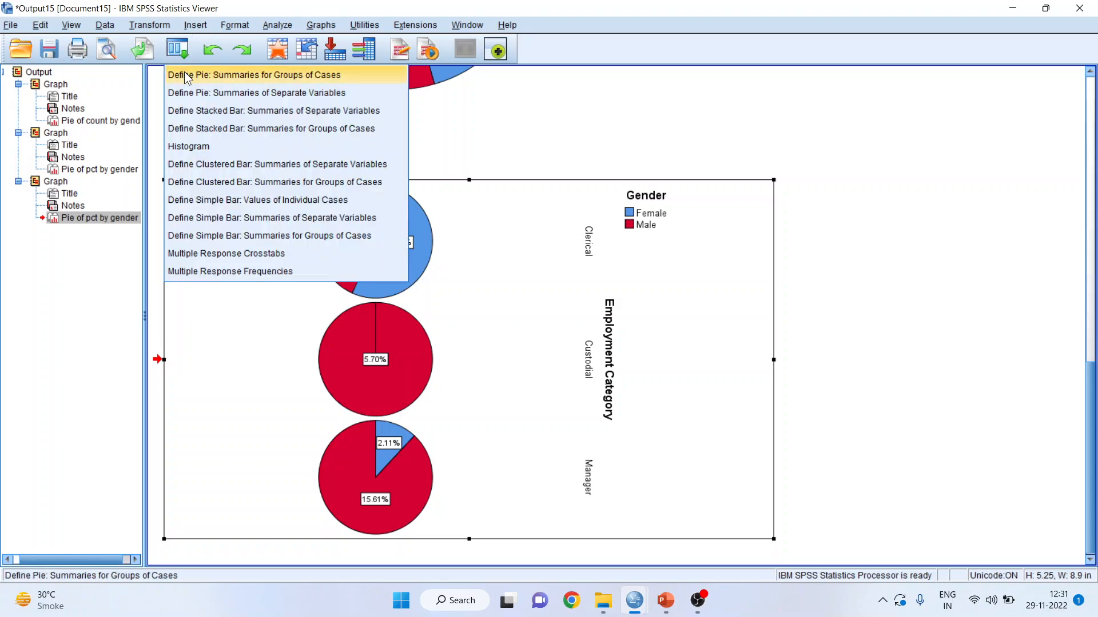
pyautogui.click(256, 76)
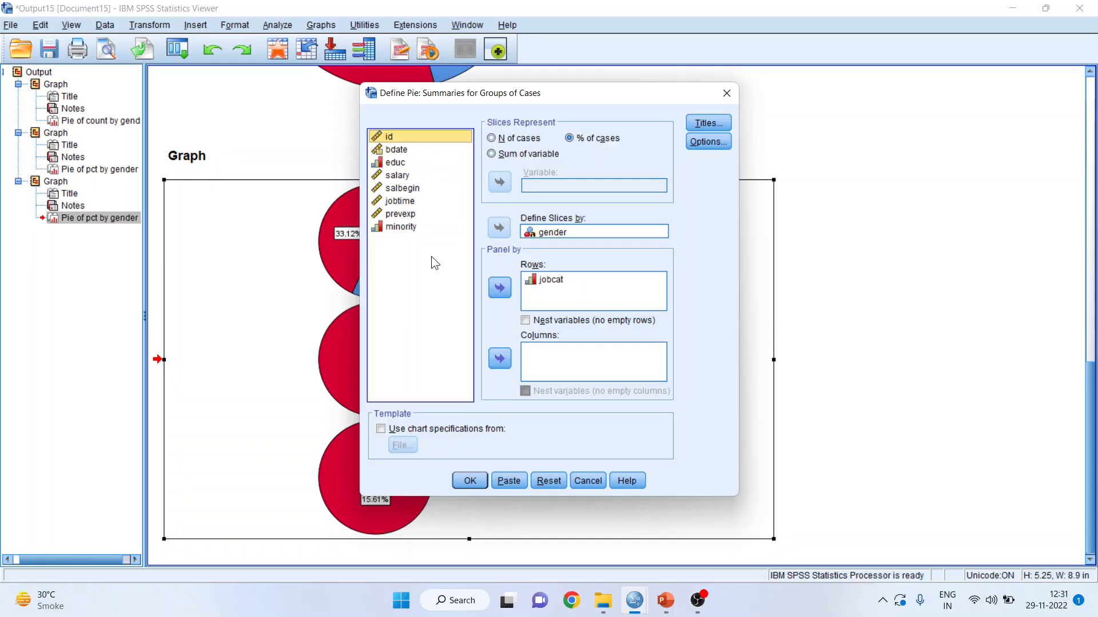
pyautogui.click(401, 226)
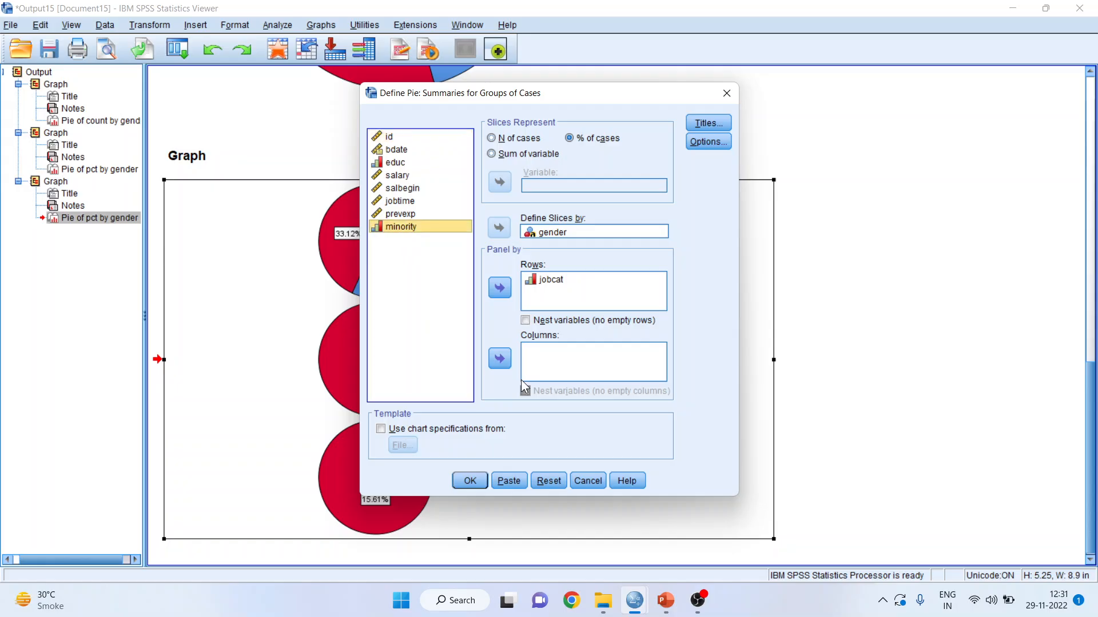
pyautogui.click(499, 358)
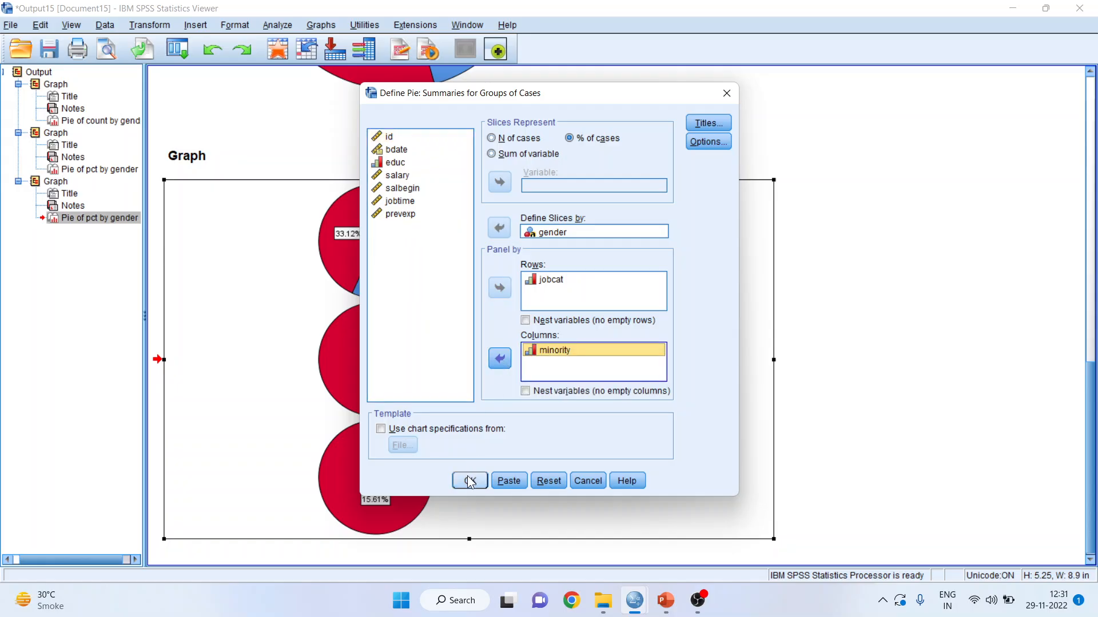
pyautogui.click(469, 482)
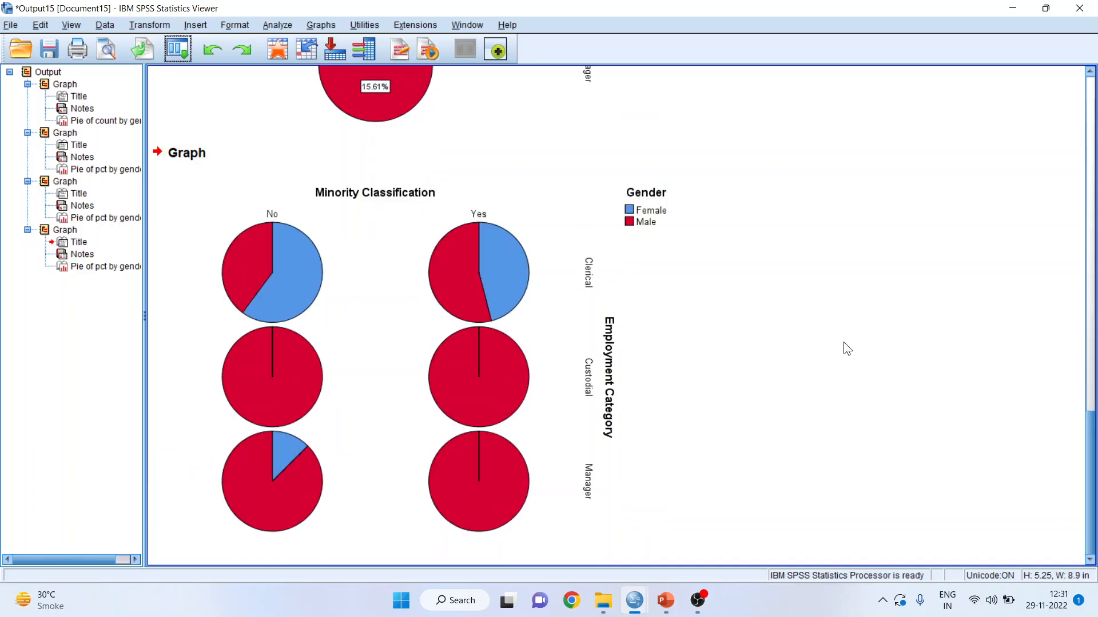
# Step: Show percentage data labels on the jobcat-by-minority gender pies, e.g. 35.02% and 23.21%
pyautogui.click(413, 363)
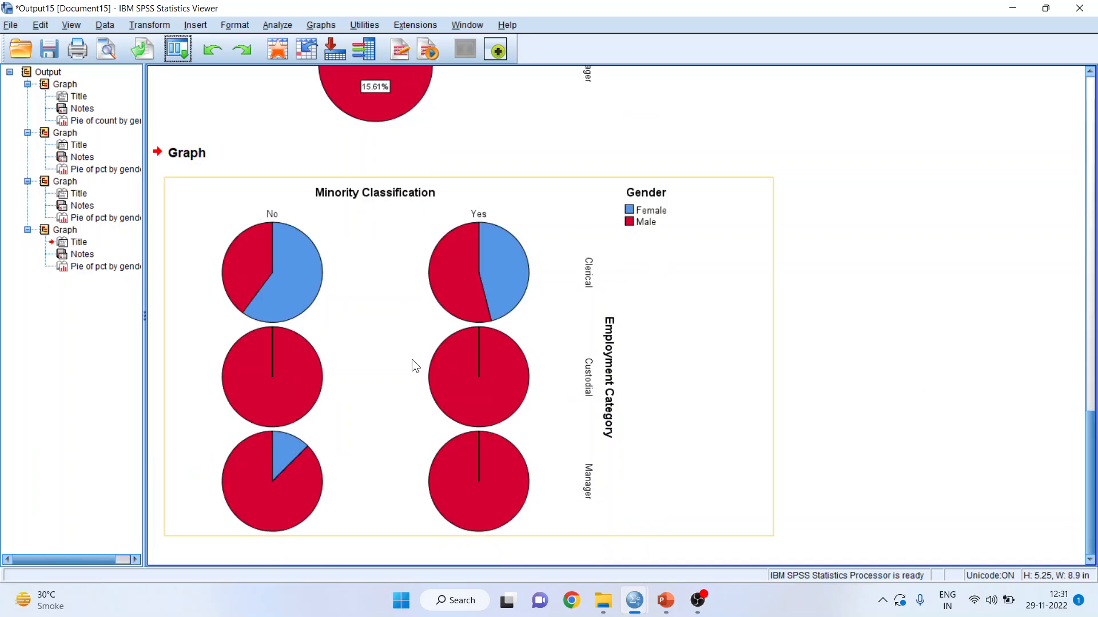
pyautogui.moveTo(575, 392)
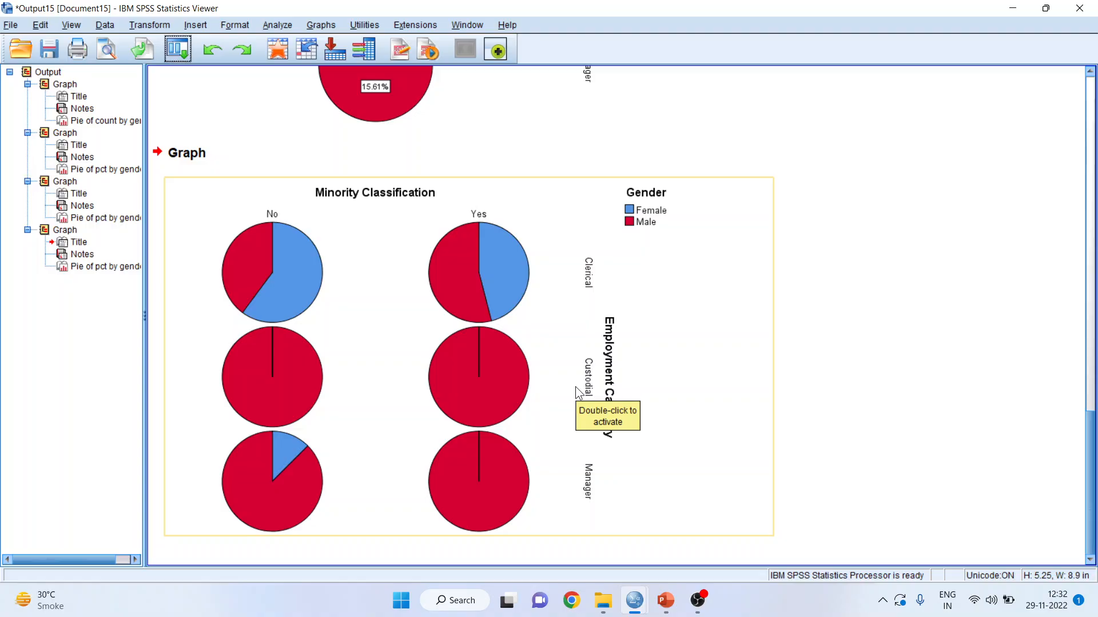
pyautogui.moveTo(326, 274)
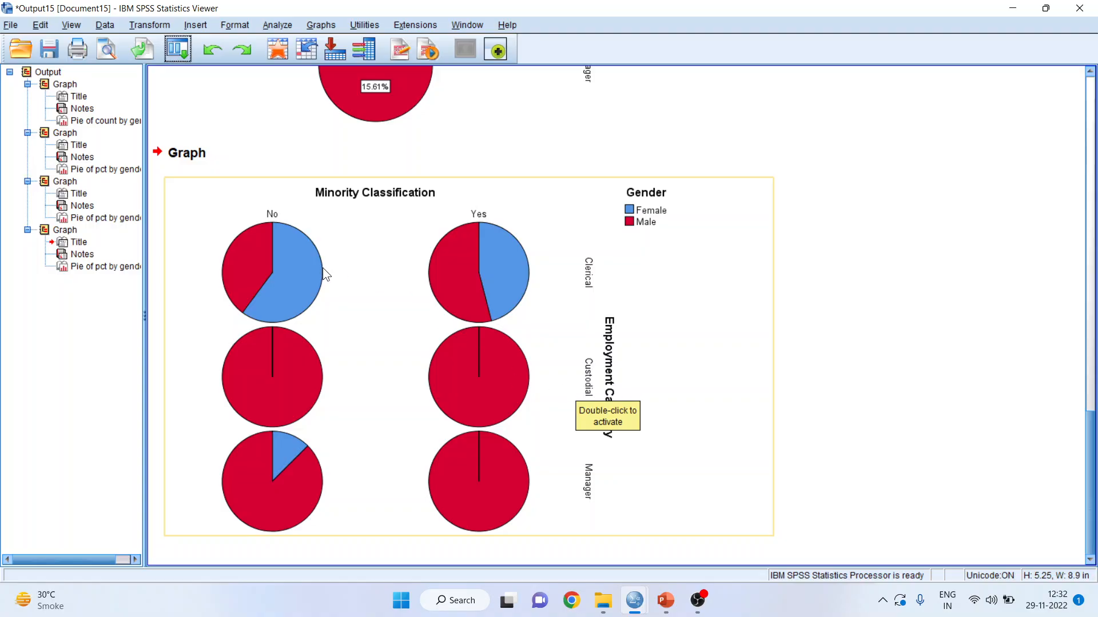
pyautogui.doubleClick(322, 273)
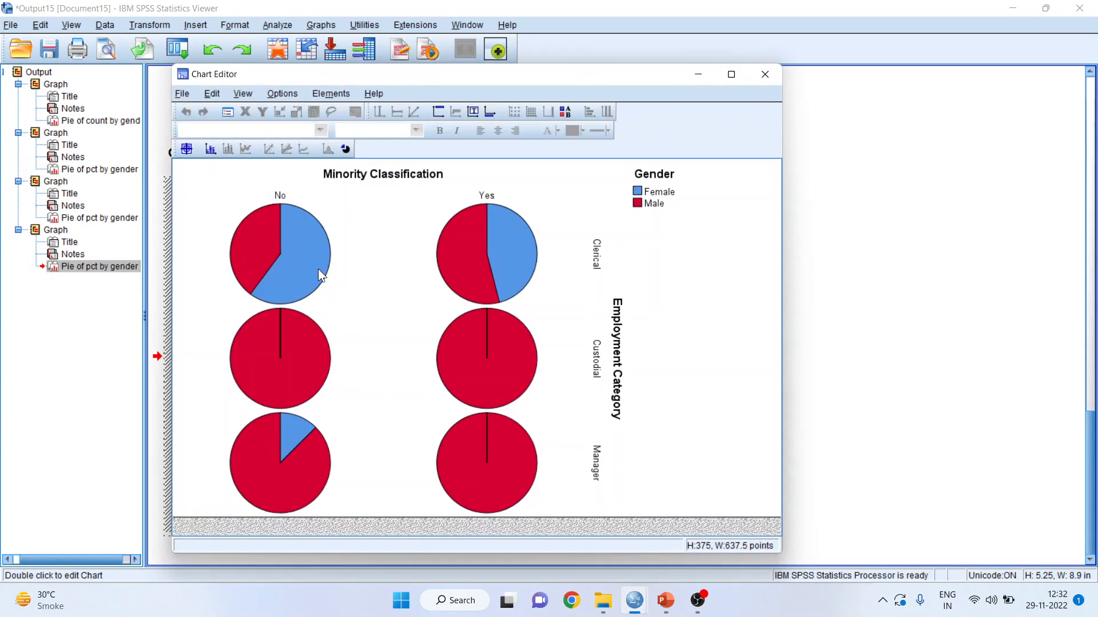
pyautogui.click(211, 148)
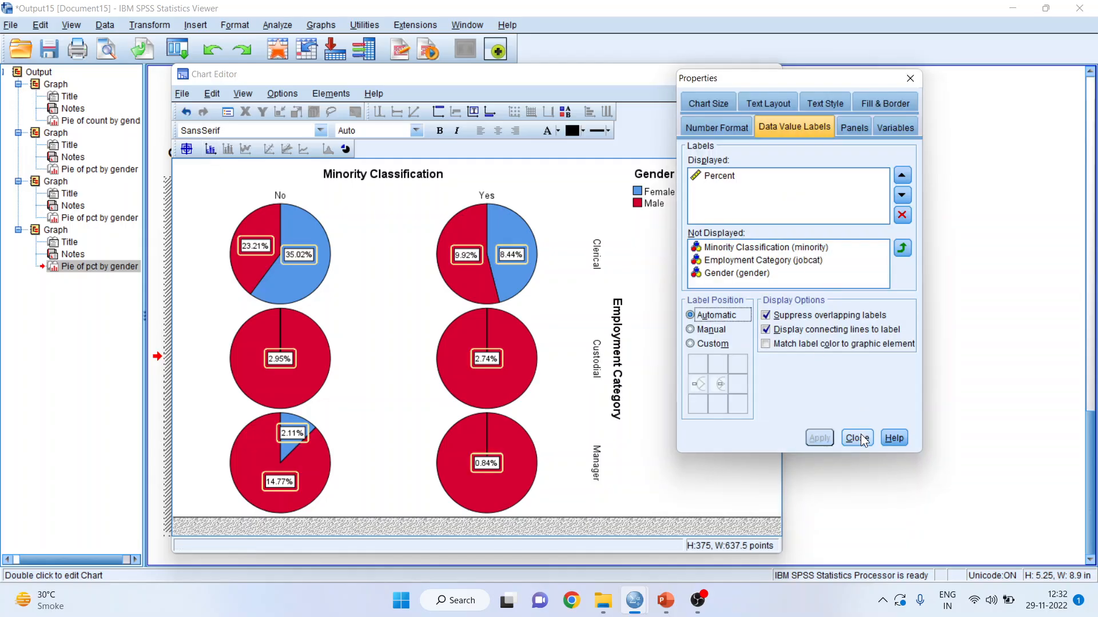
pyautogui.click(855, 438)
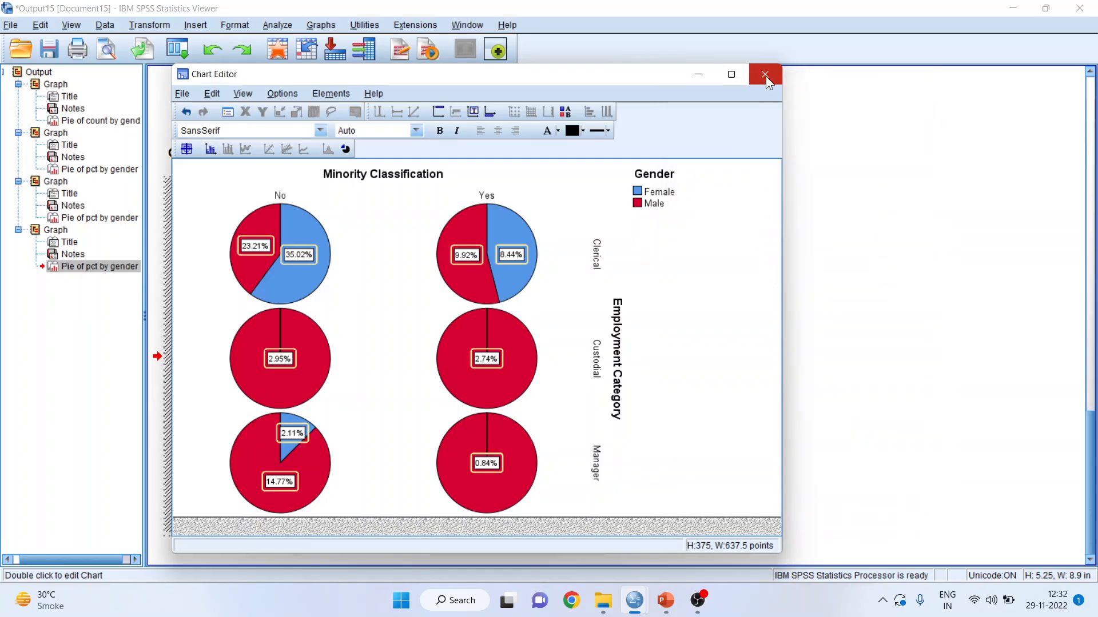
pyautogui.click(765, 74)
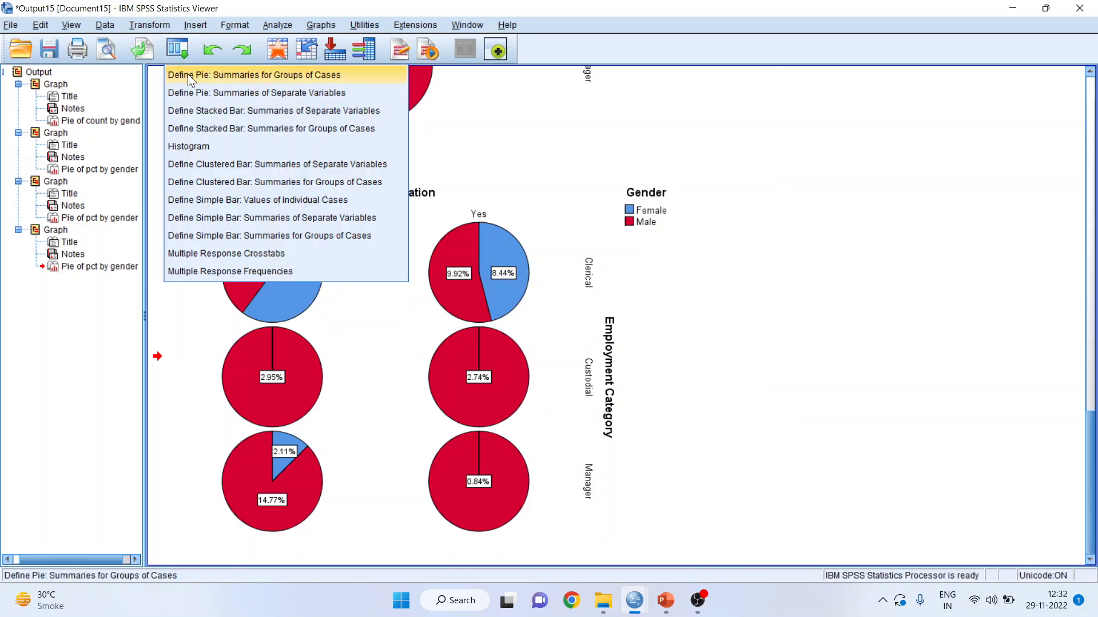
# Step: Regenerate the two-way panelled pie as N of cases and label slices with counts, e.g. 166 and 110
pyautogui.click(255, 75)
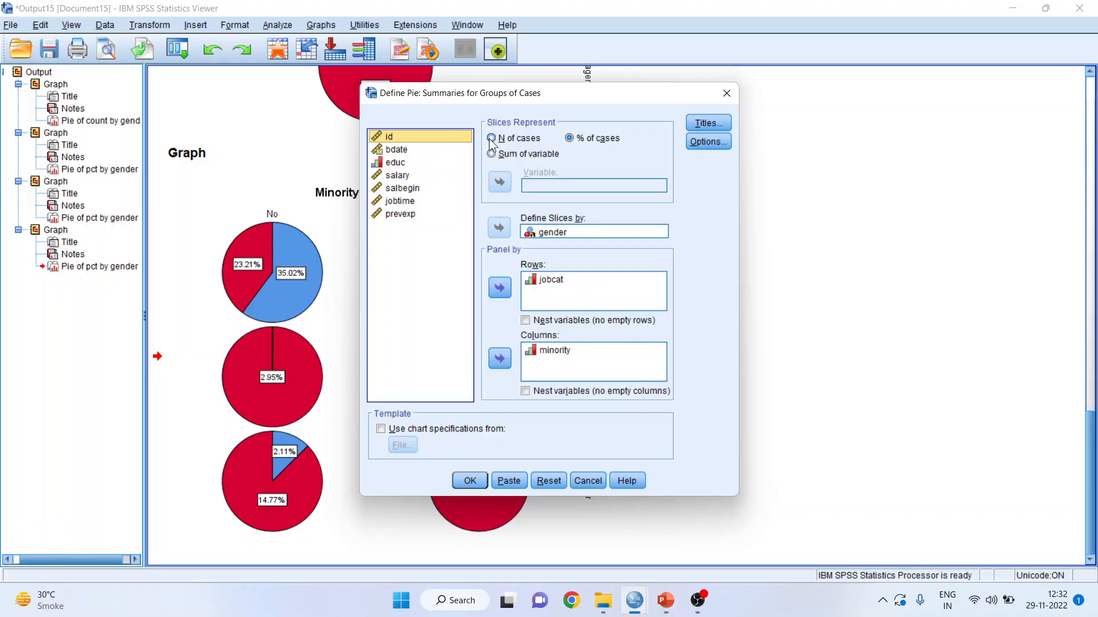
pyautogui.click(492, 139)
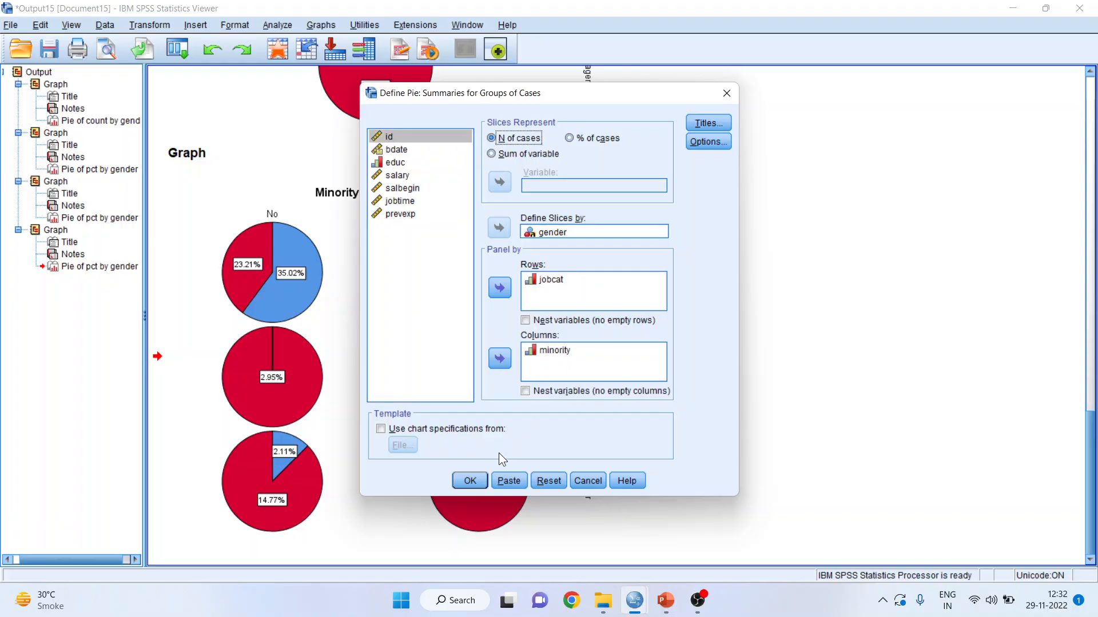
pyautogui.click(470, 482)
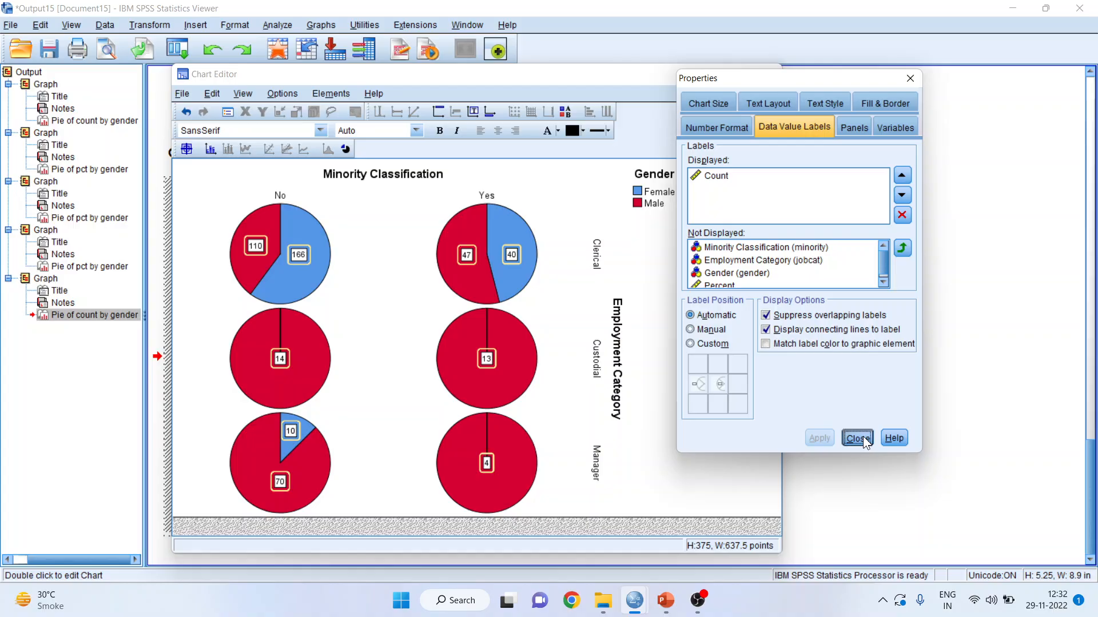
pyautogui.click(855, 438)
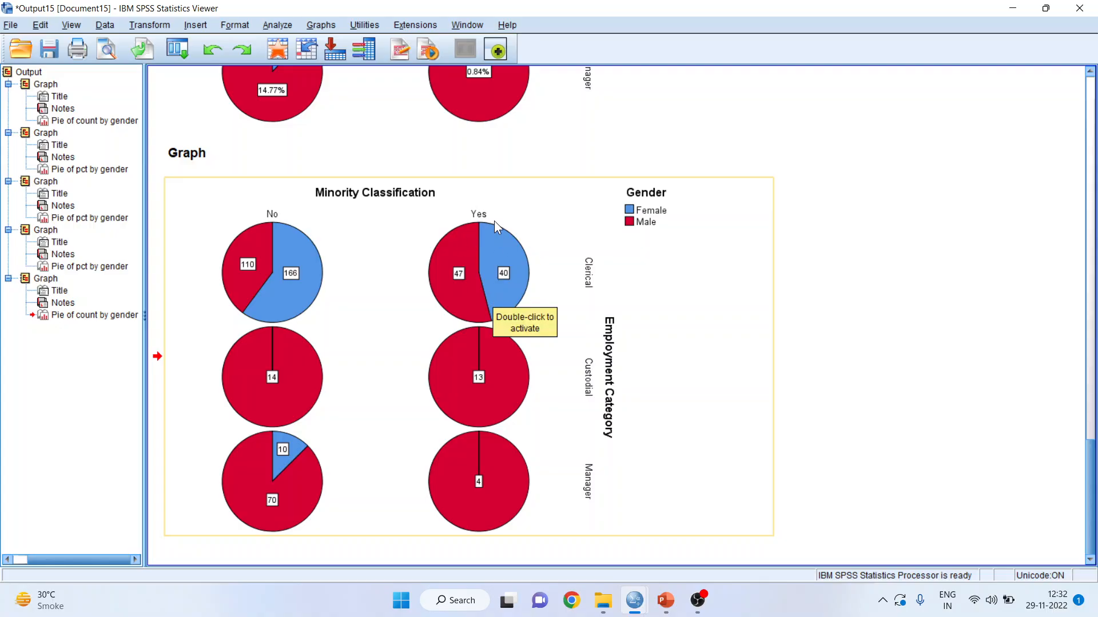
pyautogui.moveTo(494, 239)
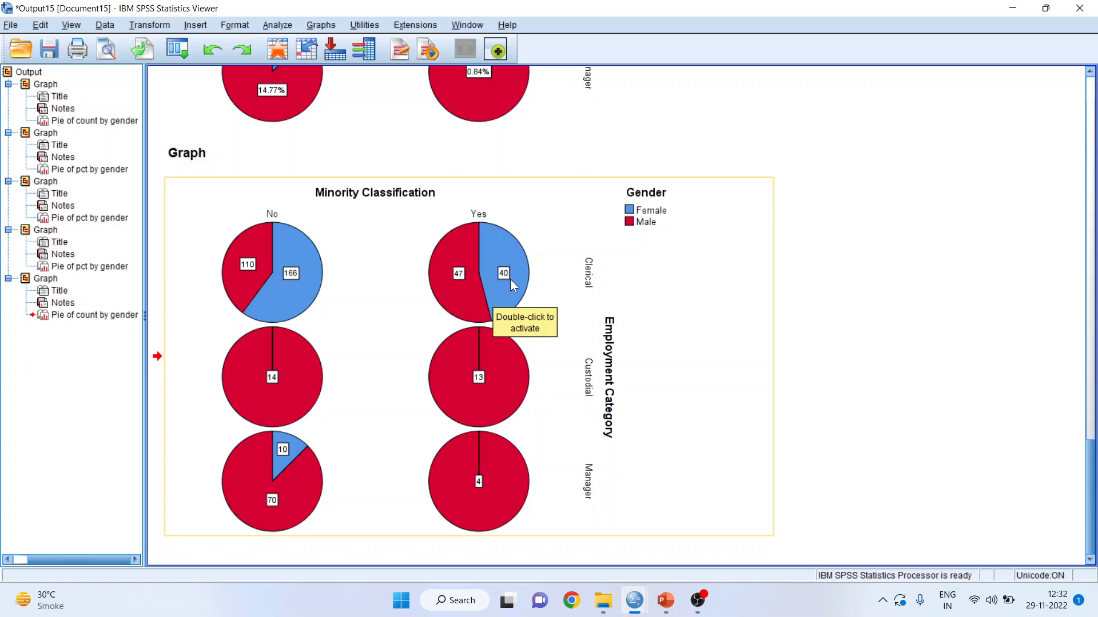
pyautogui.moveTo(588, 290)
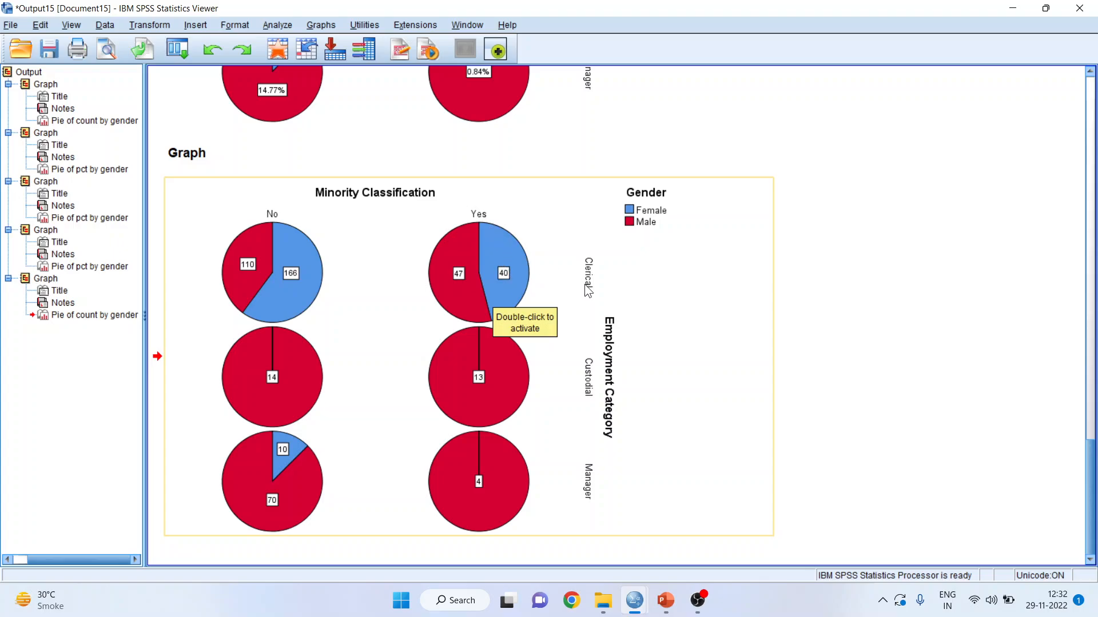
pyautogui.moveTo(524, 290)
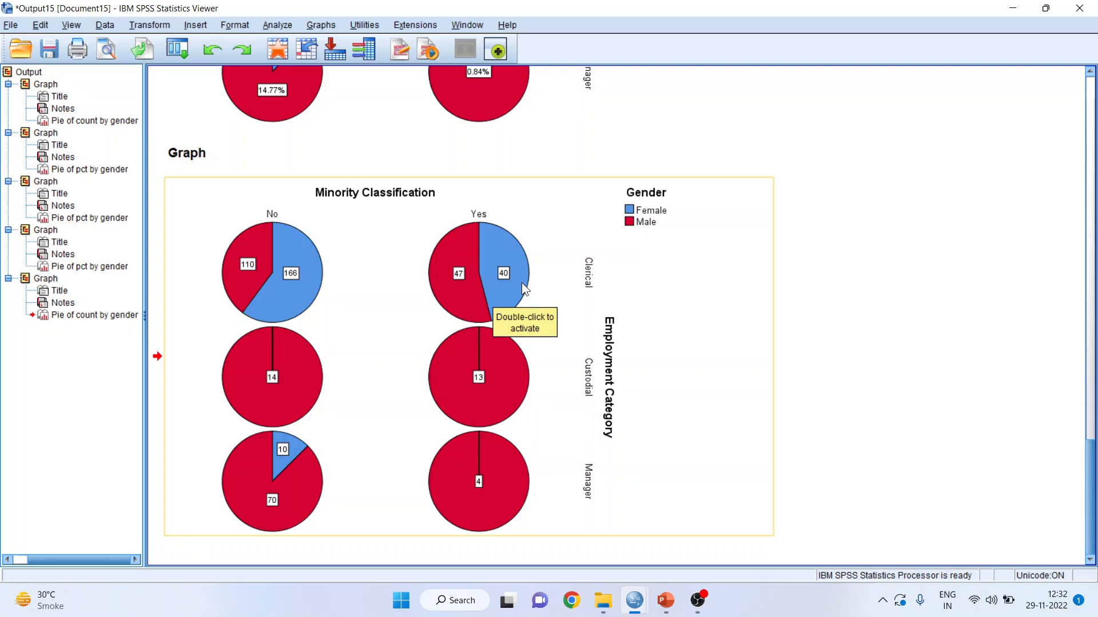
pyautogui.moveTo(517, 489)
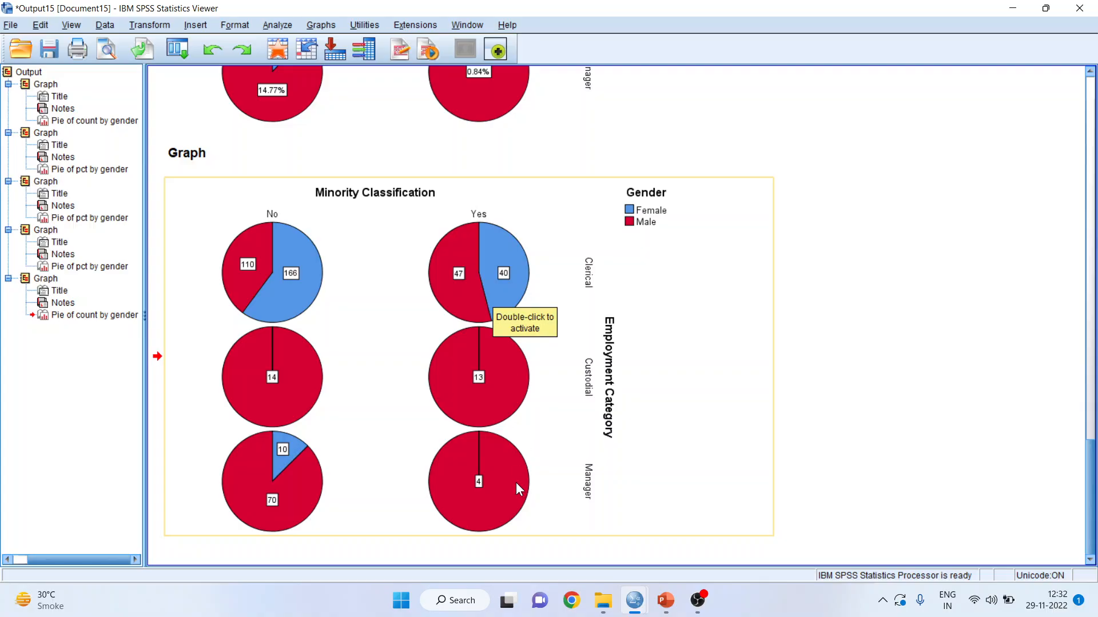
pyautogui.moveTo(491, 479)
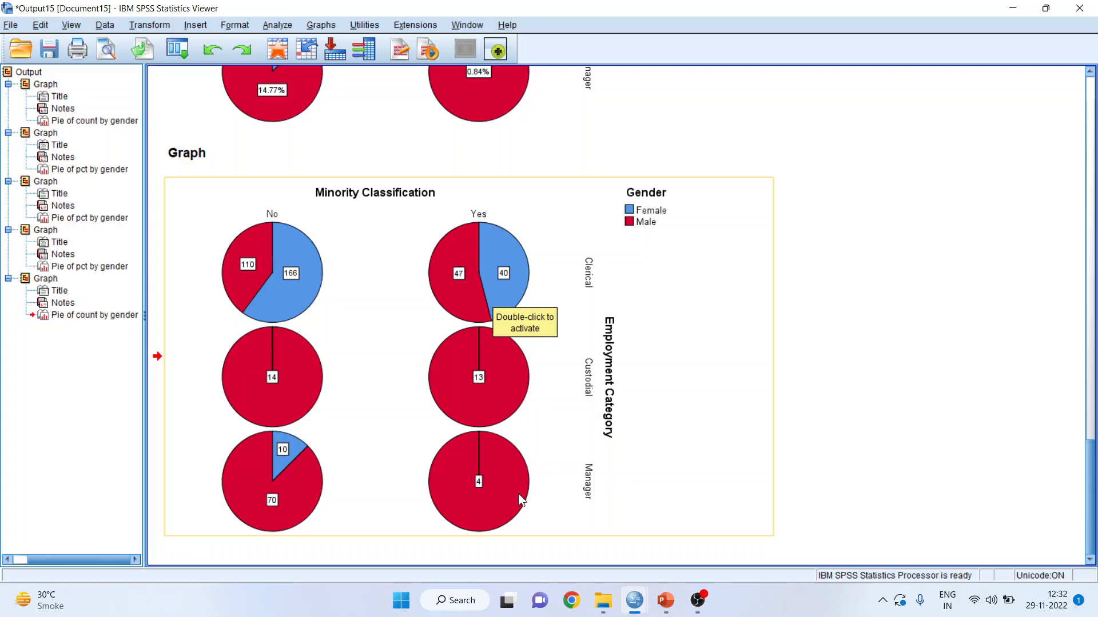
pyautogui.moveTo(478, 462)
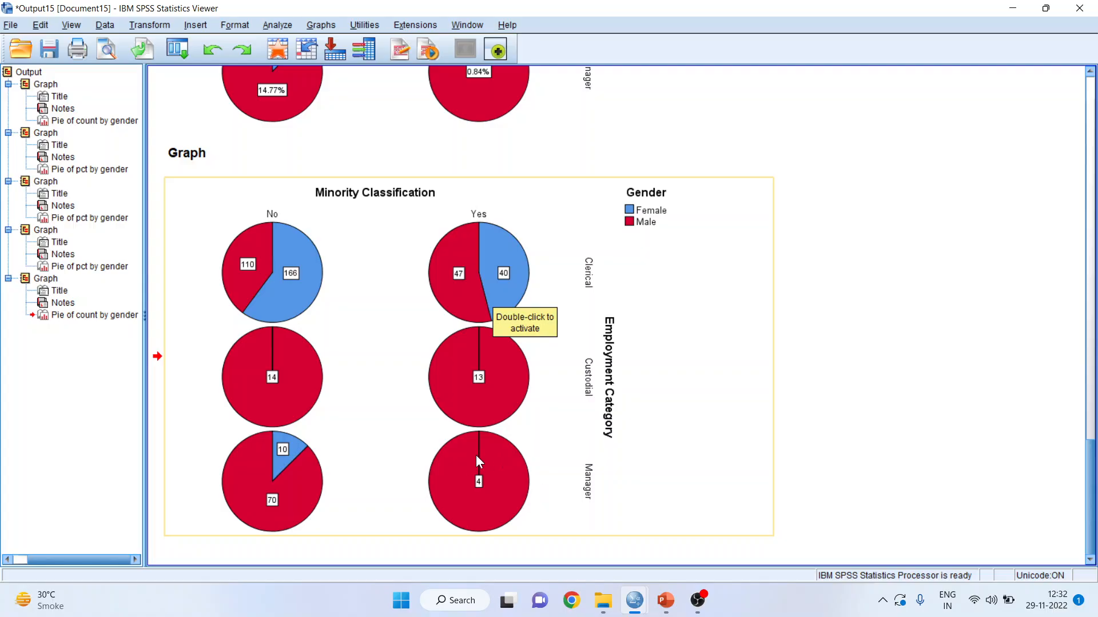
pyautogui.moveTo(297, 459)
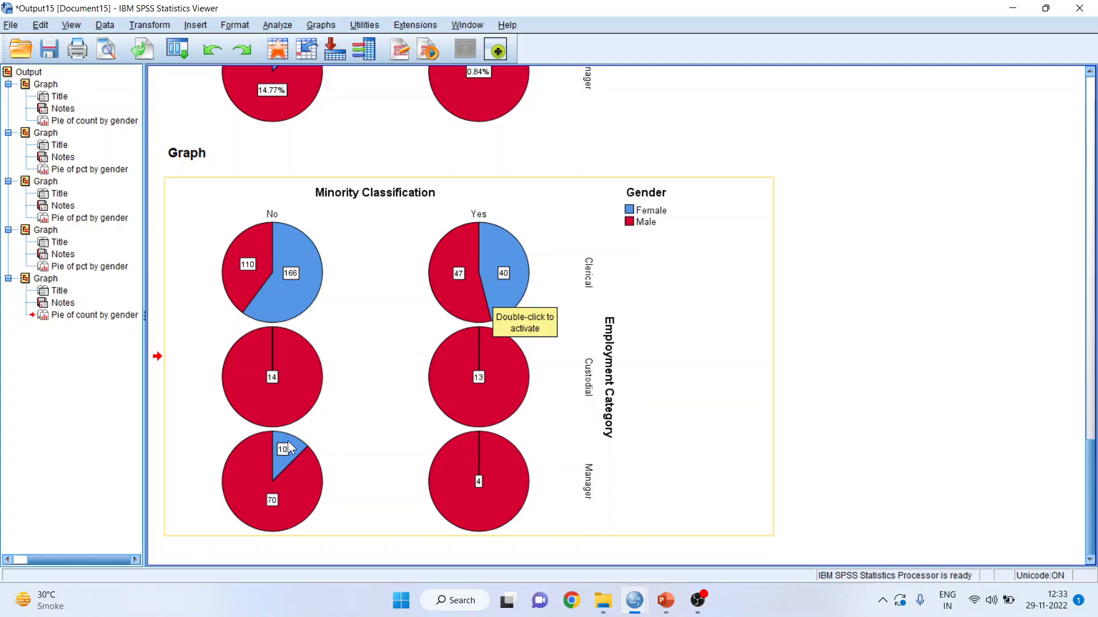
pyautogui.moveTo(295, 460)
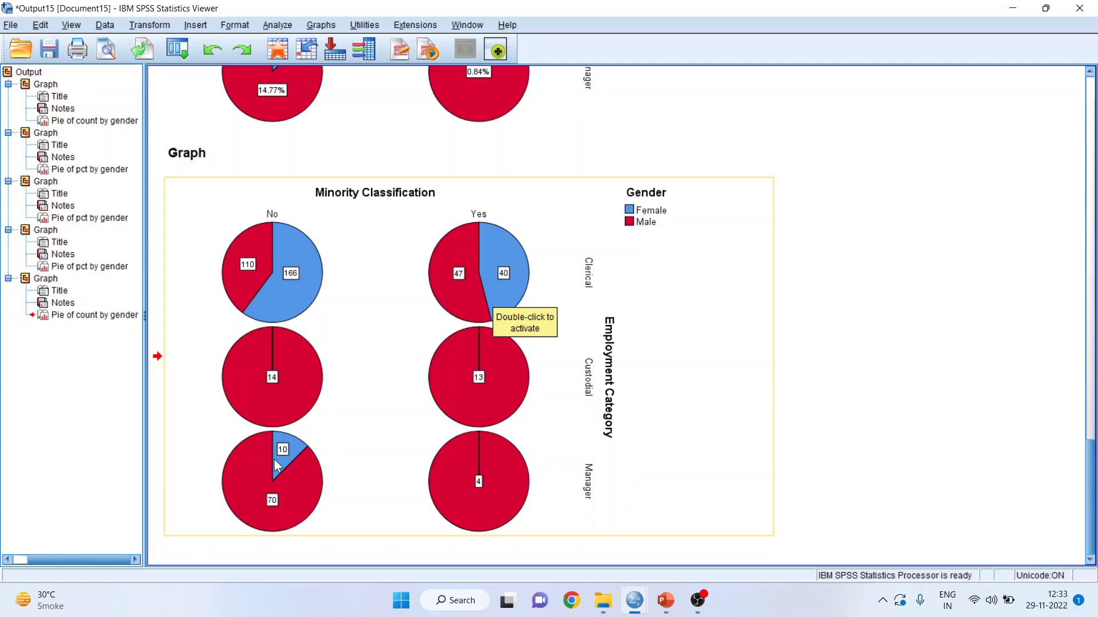
pyautogui.moveTo(290, 459)
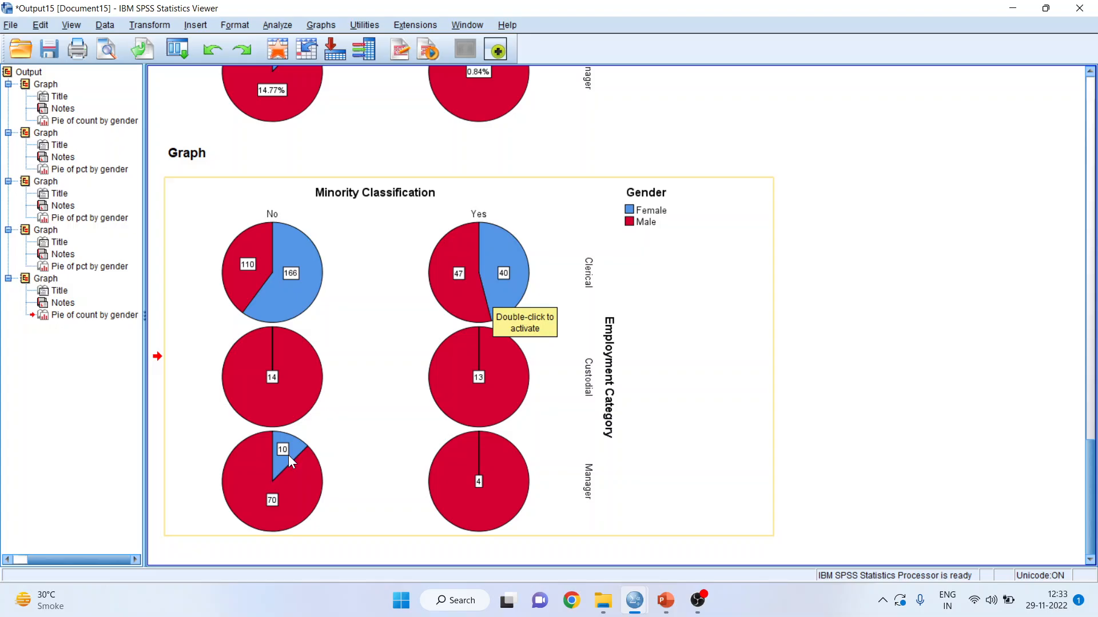
pyautogui.moveTo(264, 242)
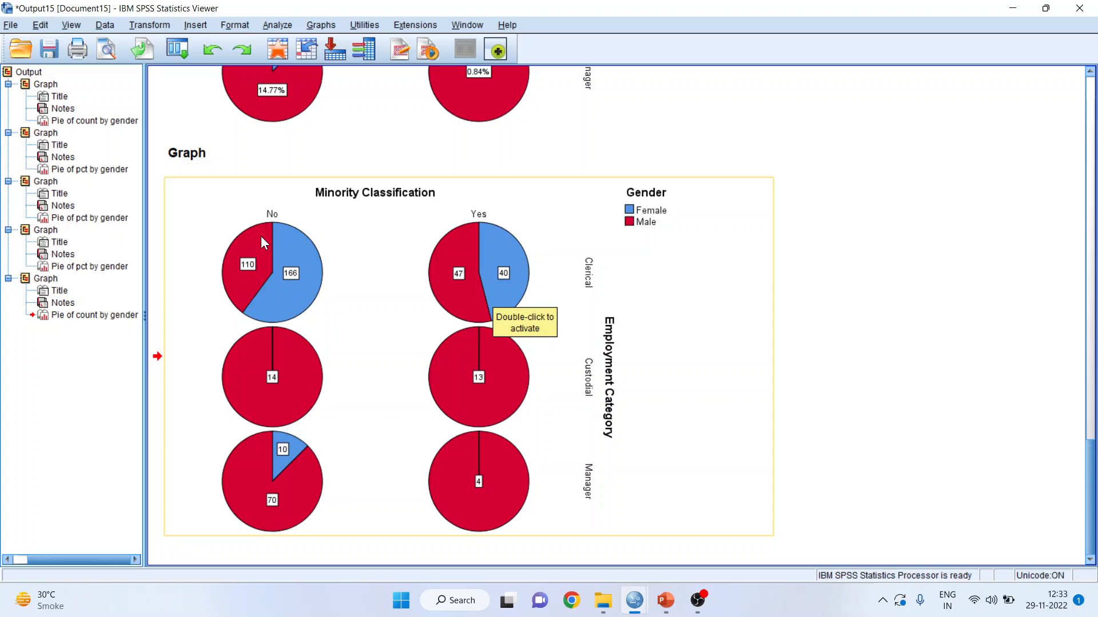
pyautogui.moveTo(257, 301)
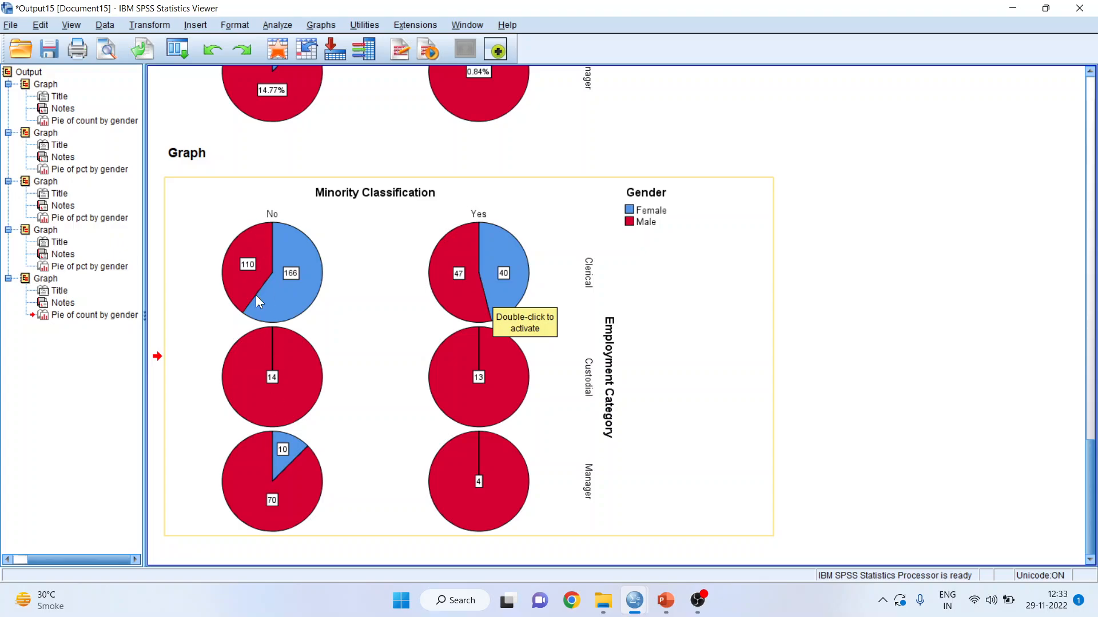
pyautogui.moveTo(284, 438)
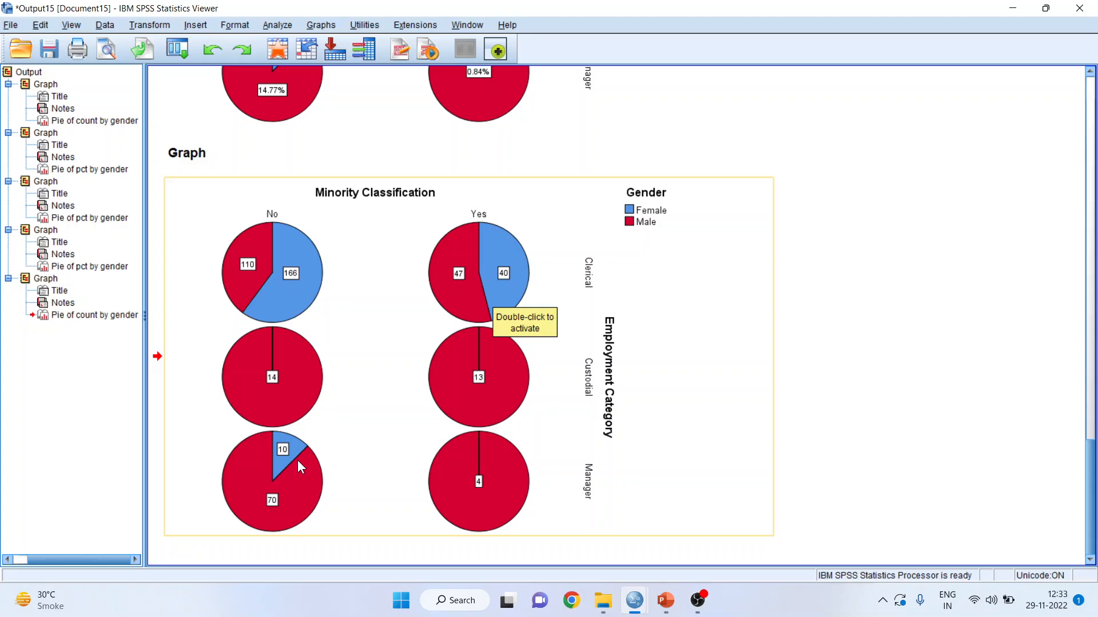
pyautogui.moveTo(634, 600)
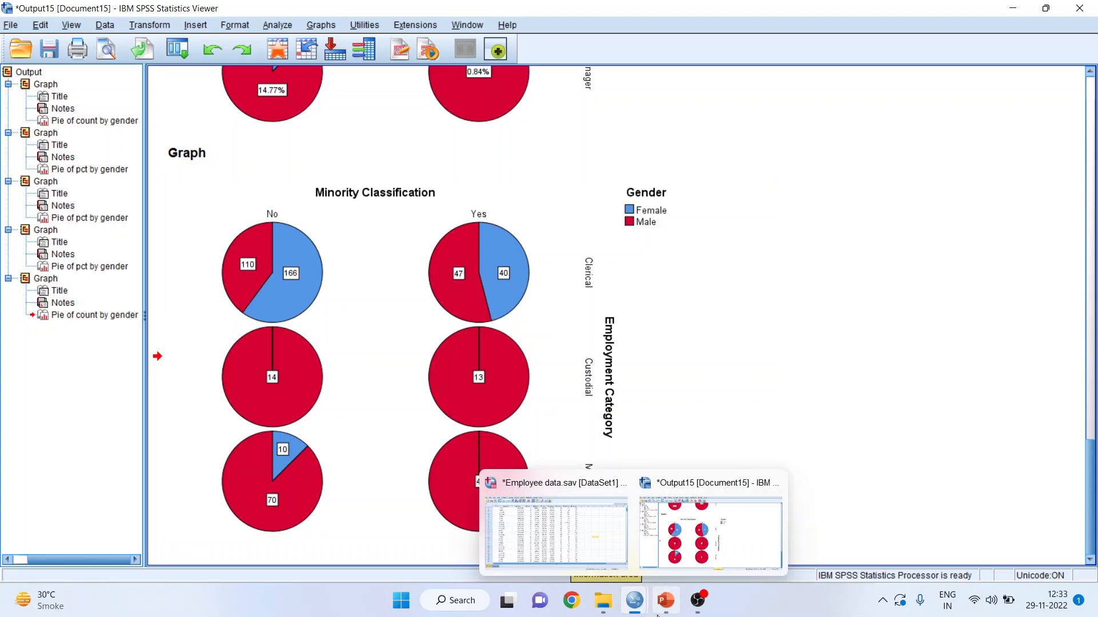